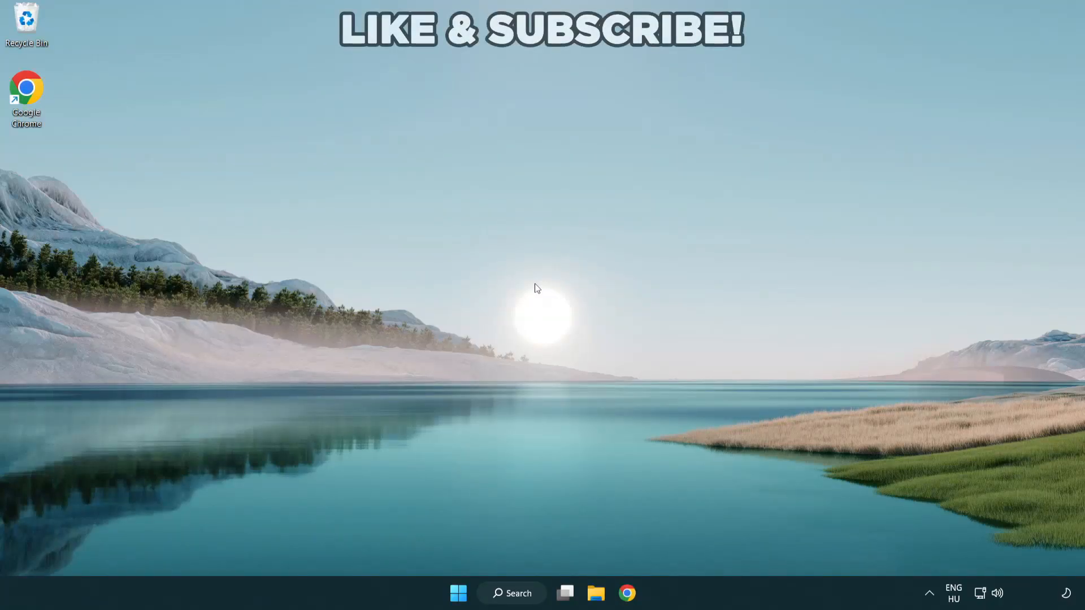
mouse_move(518, 593)
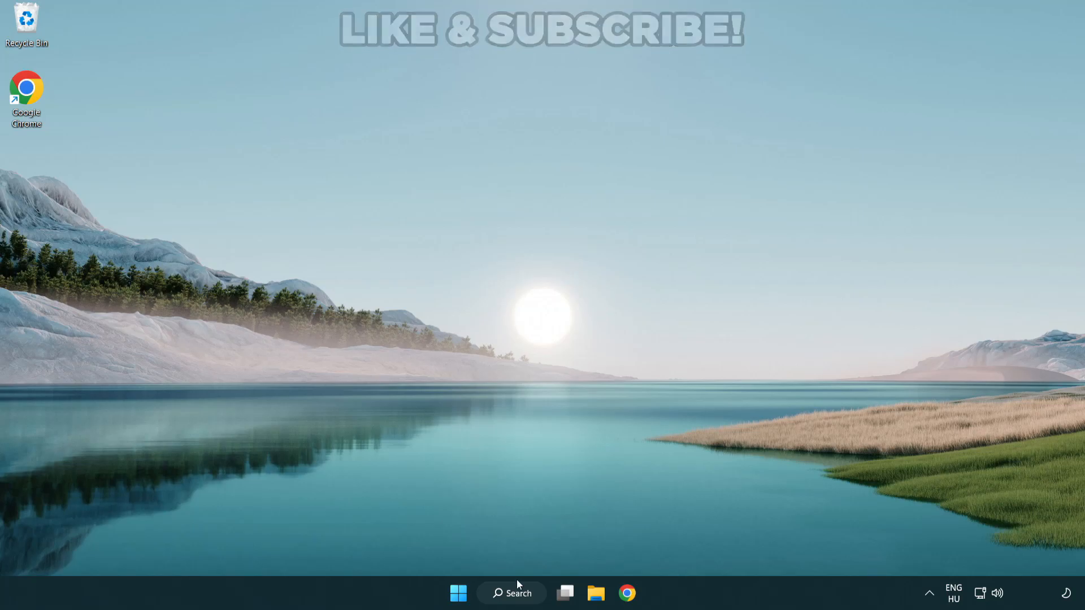
- Search for 'device manager' from the taskbar and launch it
left_click(511, 593)
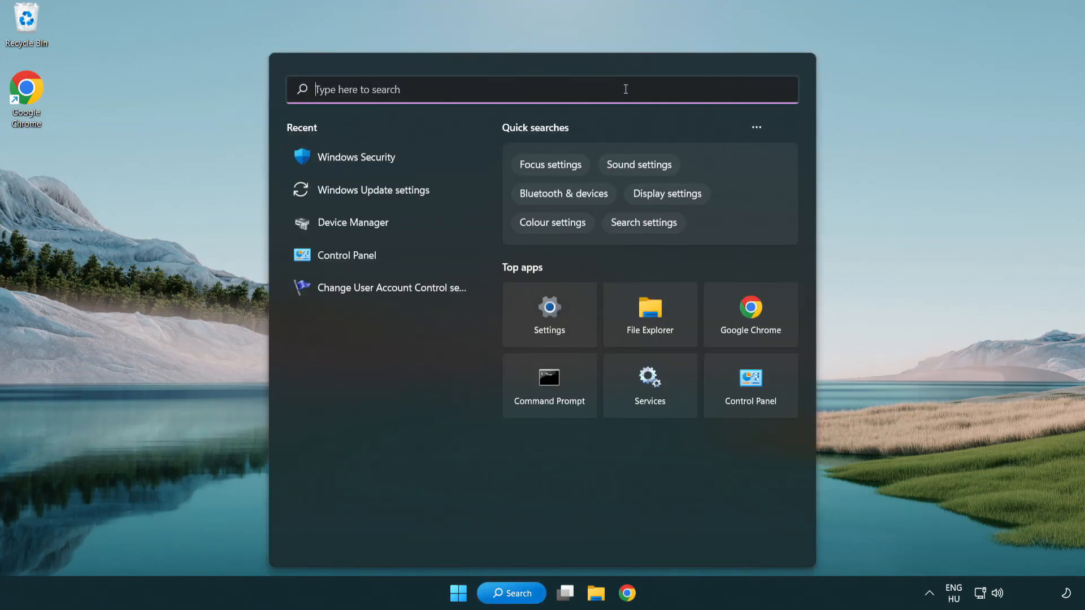
type("device manager")
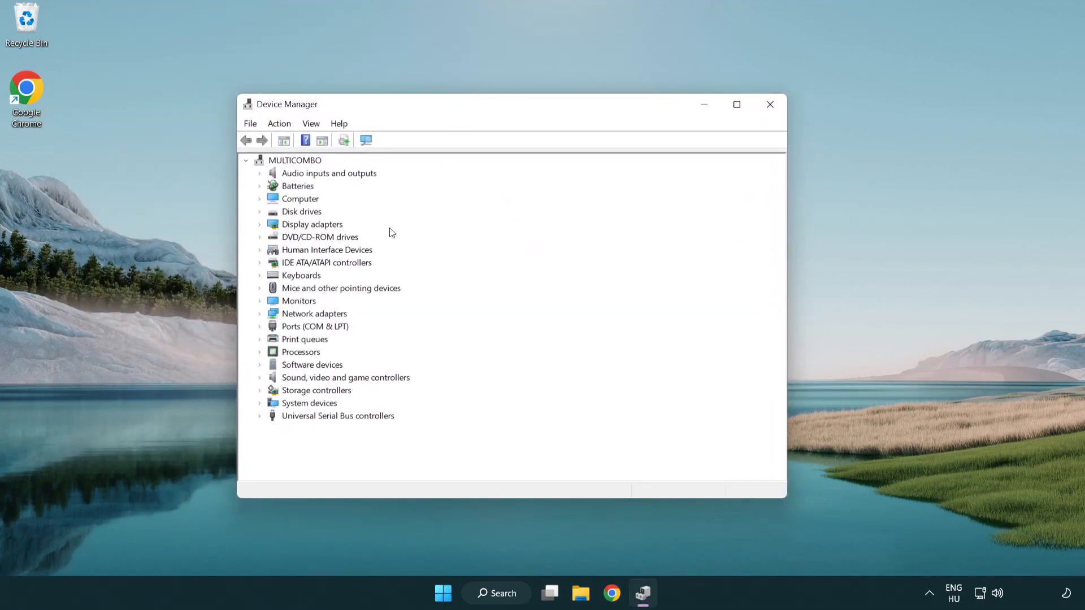
- Expand Display adapters and bring up the actions for the VMware SVGA 3D adapter
left_click(312, 223)
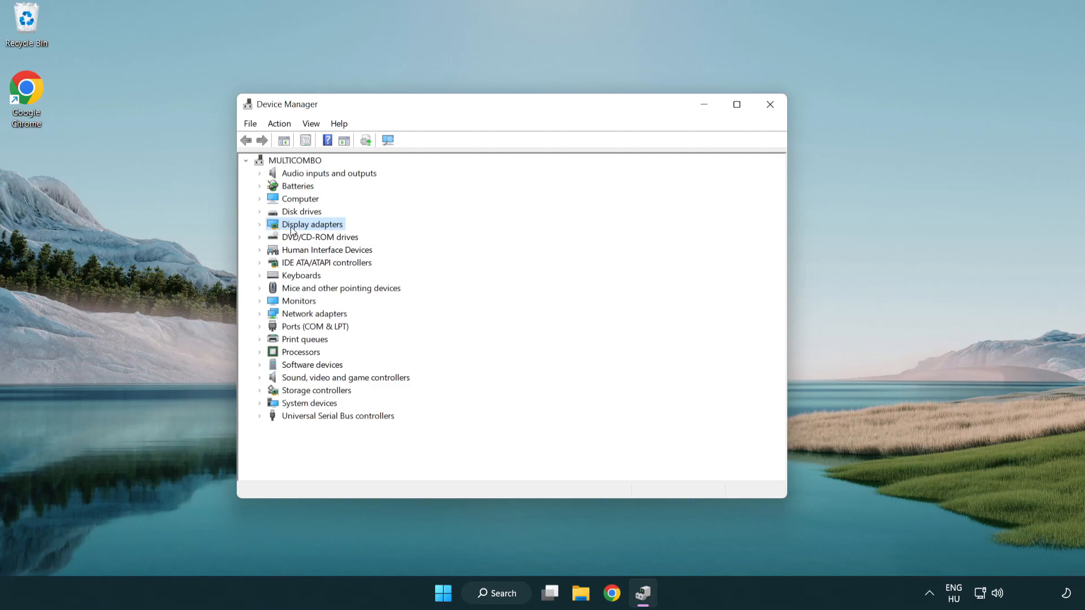
left_click(260, 224)
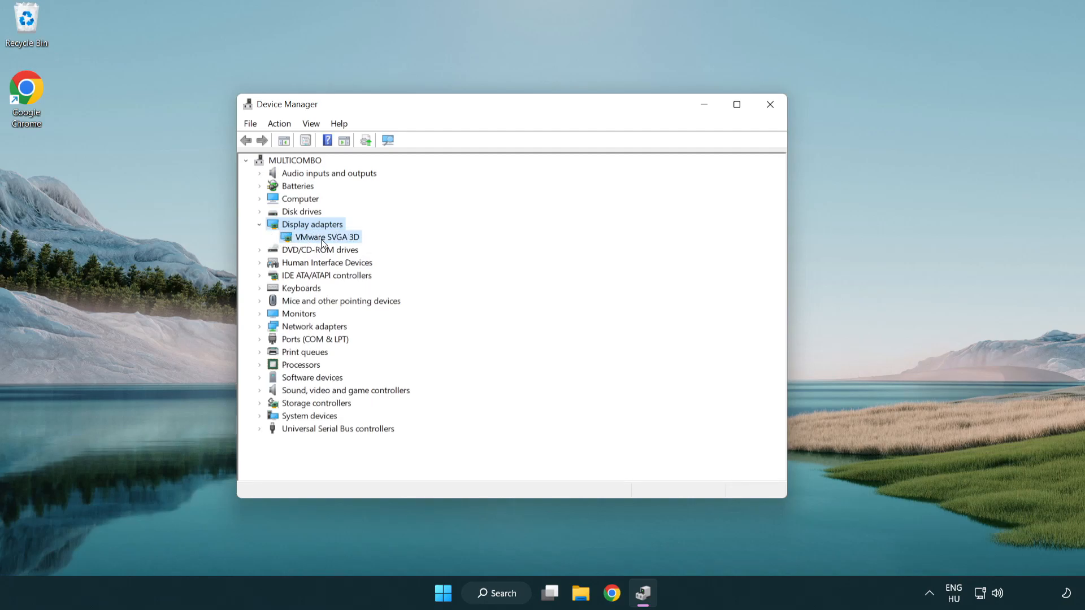
left_click(325, 237)
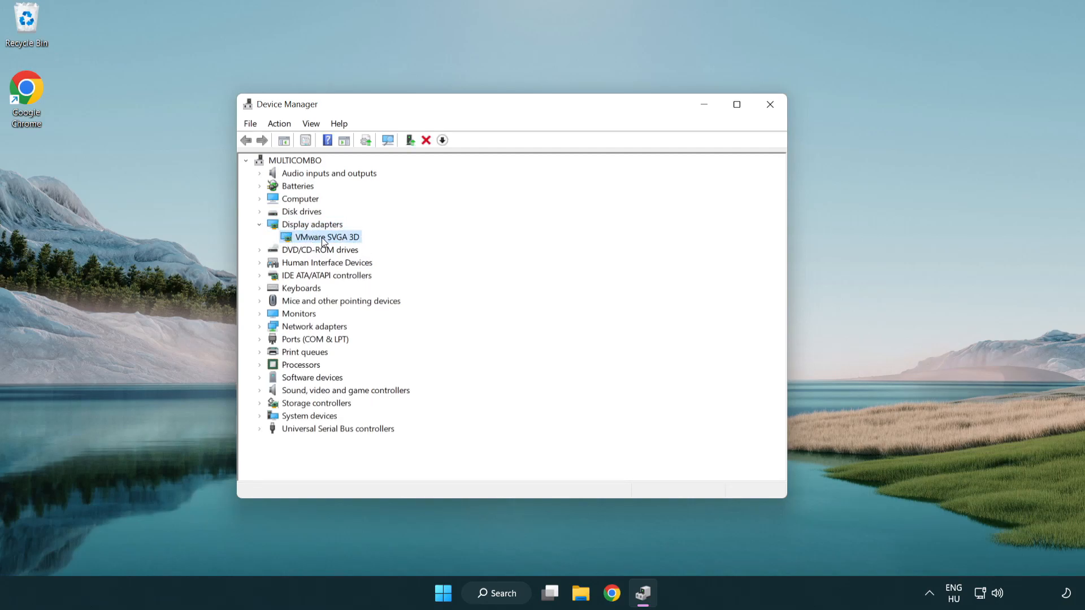
right_click(323, 236)
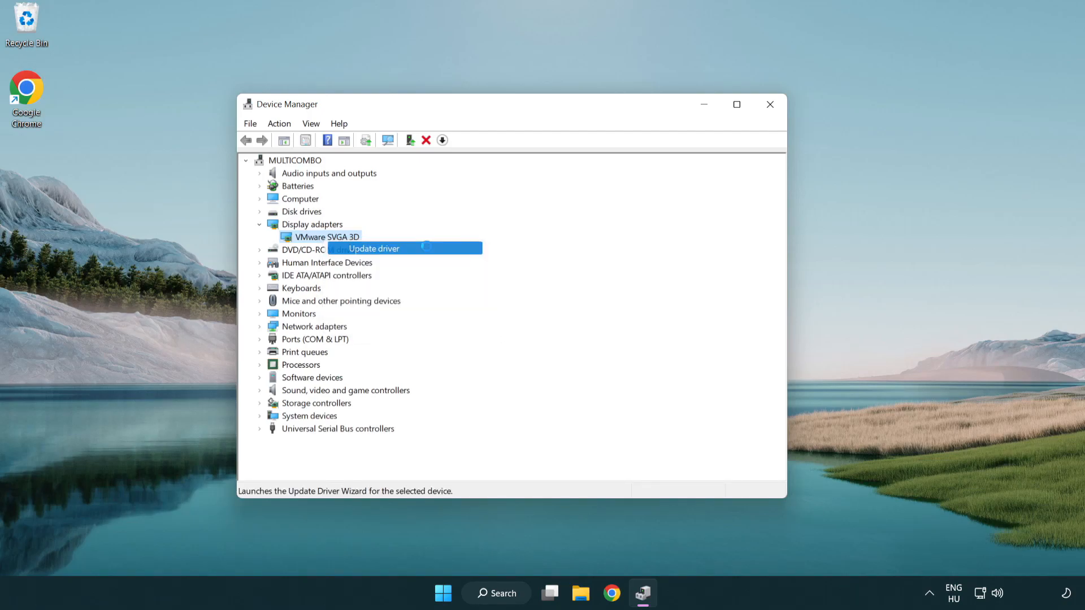
- Update the VMware SVGA 3D driver via automatic search, confirming the best driver is installed
left_click(373, 249)
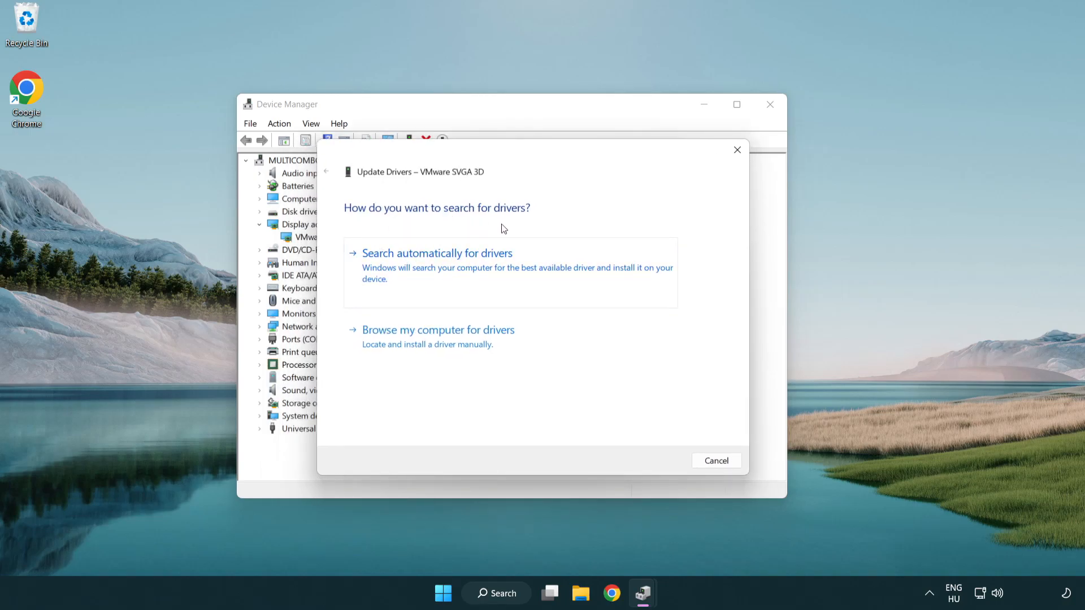
mouse_move(485, 271)
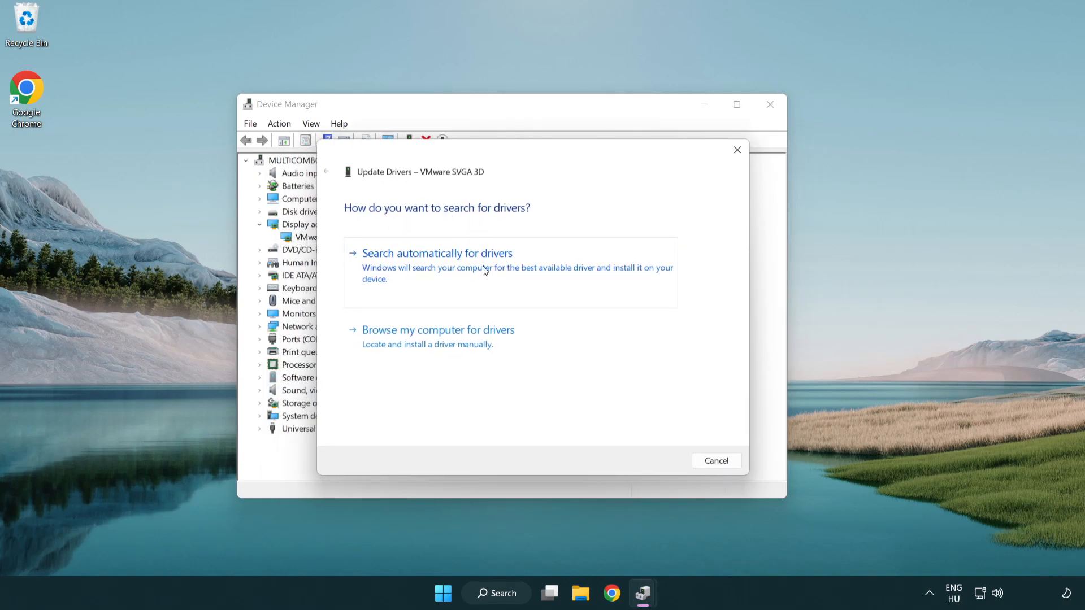
left_click(436, 252)
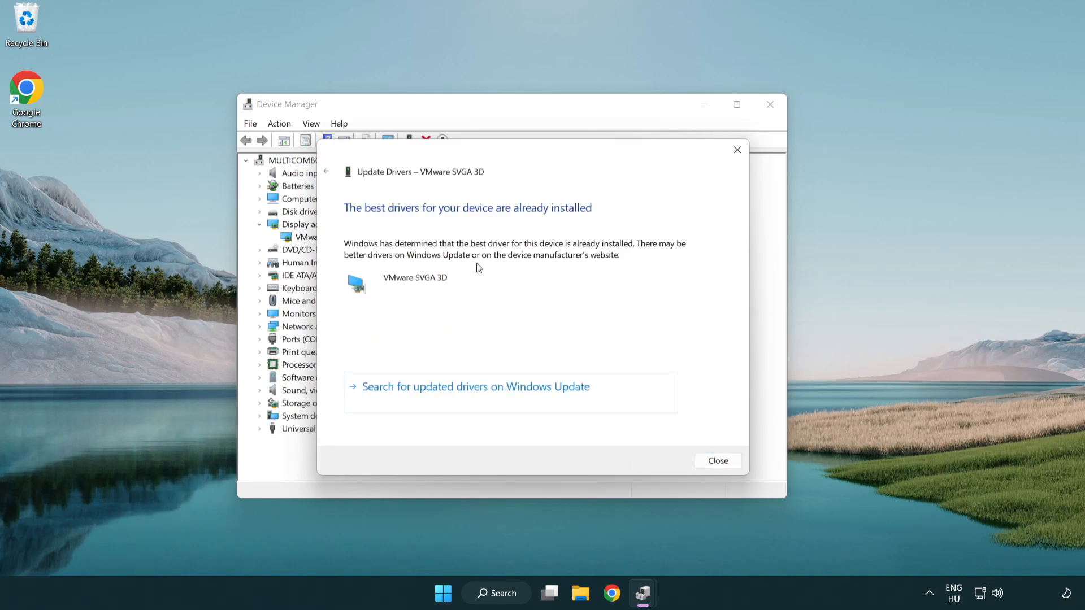
mouse_move(374, 221)
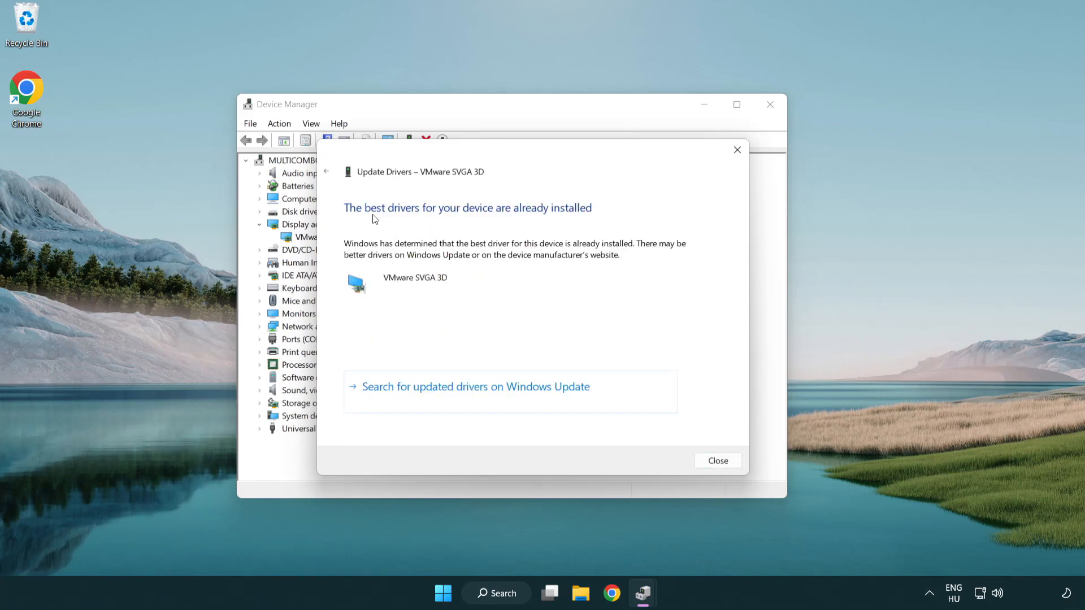
mouse_move(508, 296)
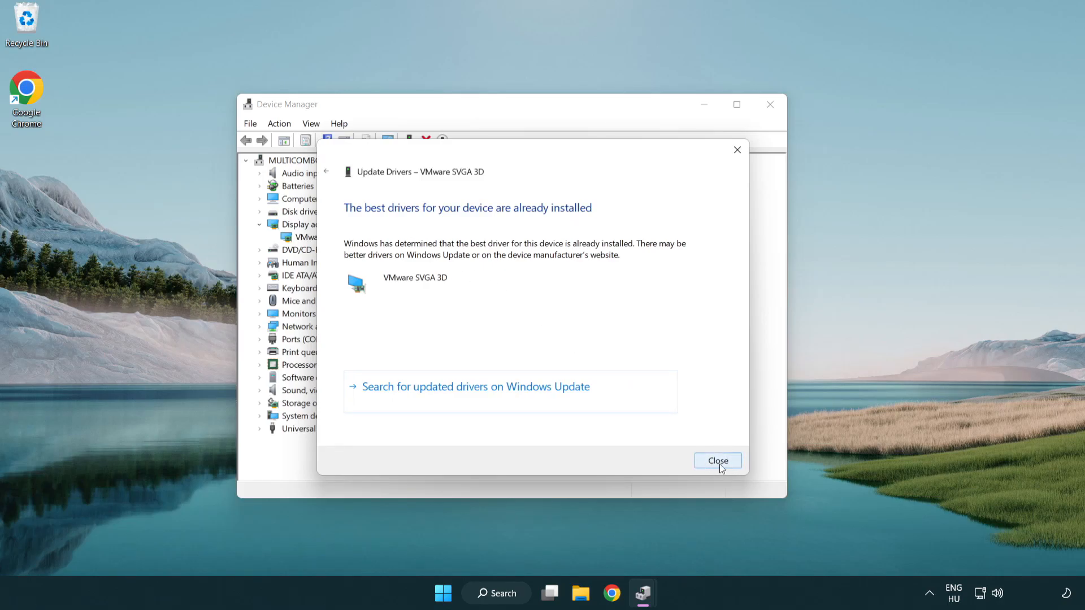
left_click(718, 461)
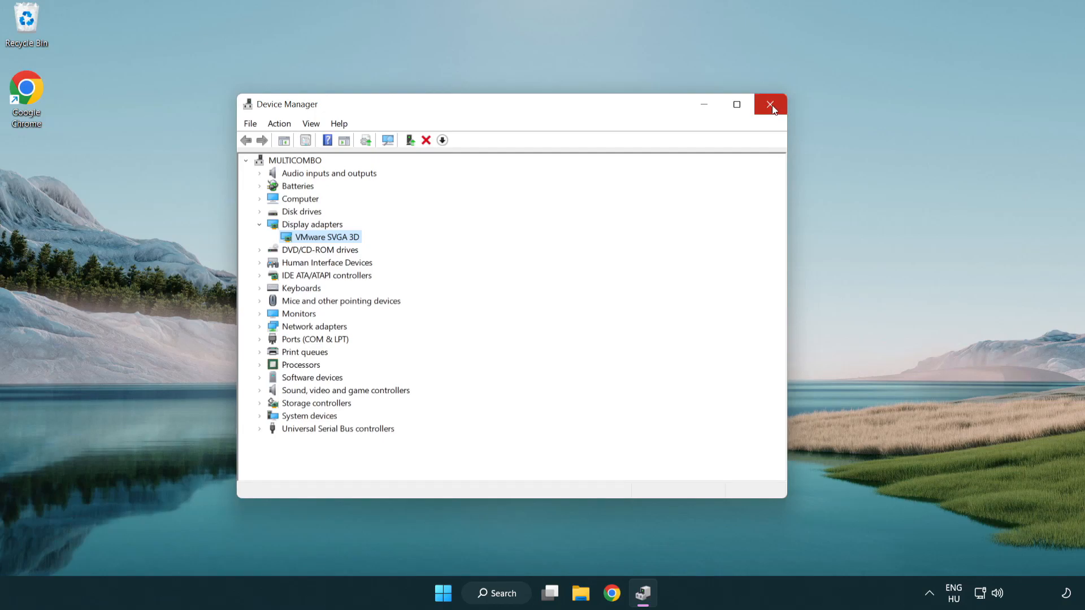
- Close Device Manager and search 'update' to reach the Windows Update settings
left_click(770, 104)
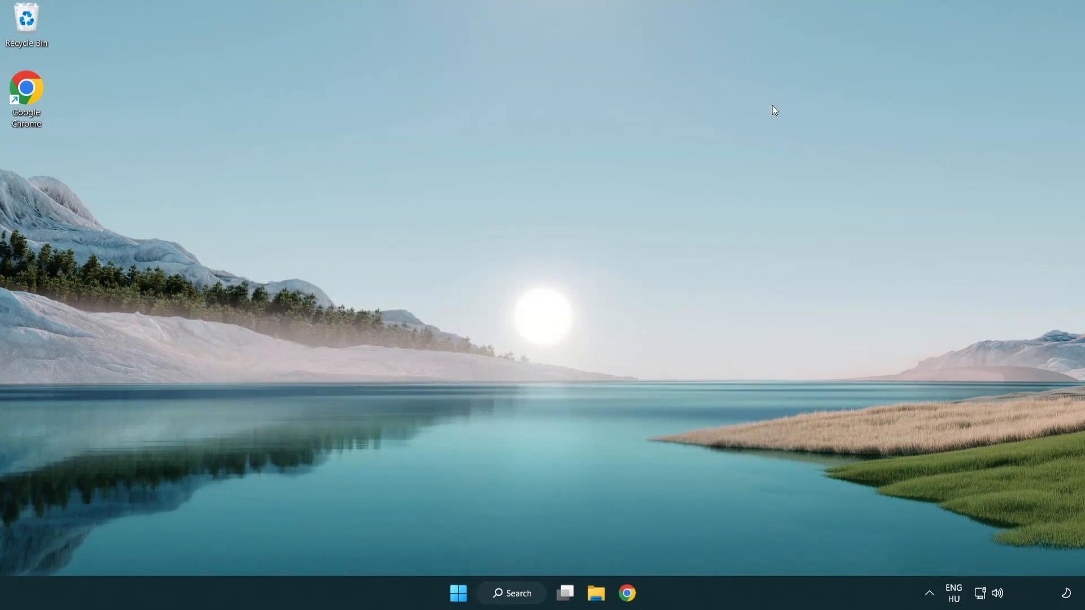
mouse_move(521, 593)
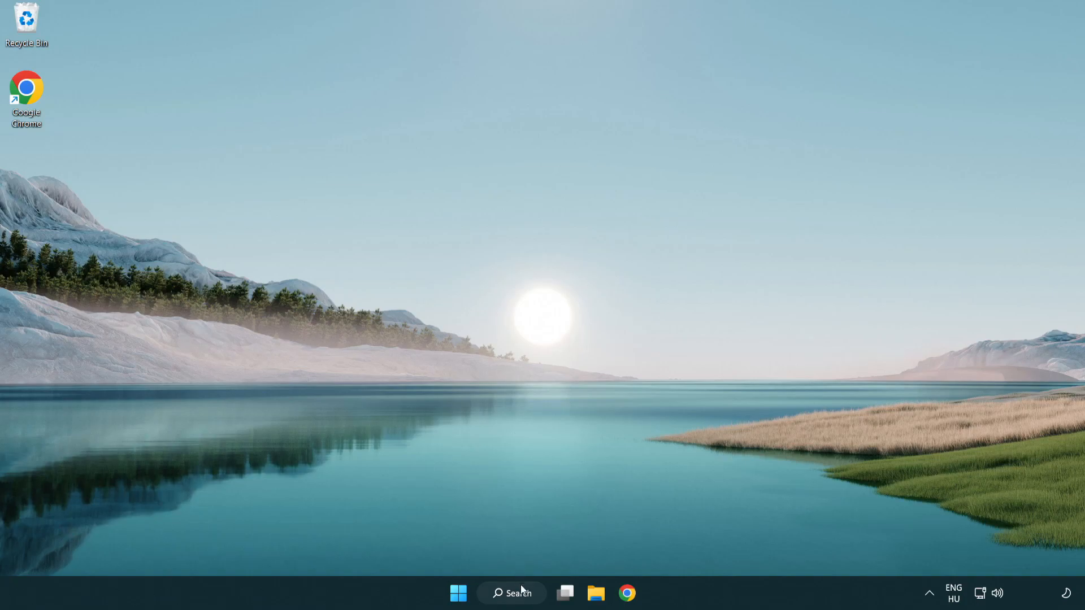
left_click(511, 594)
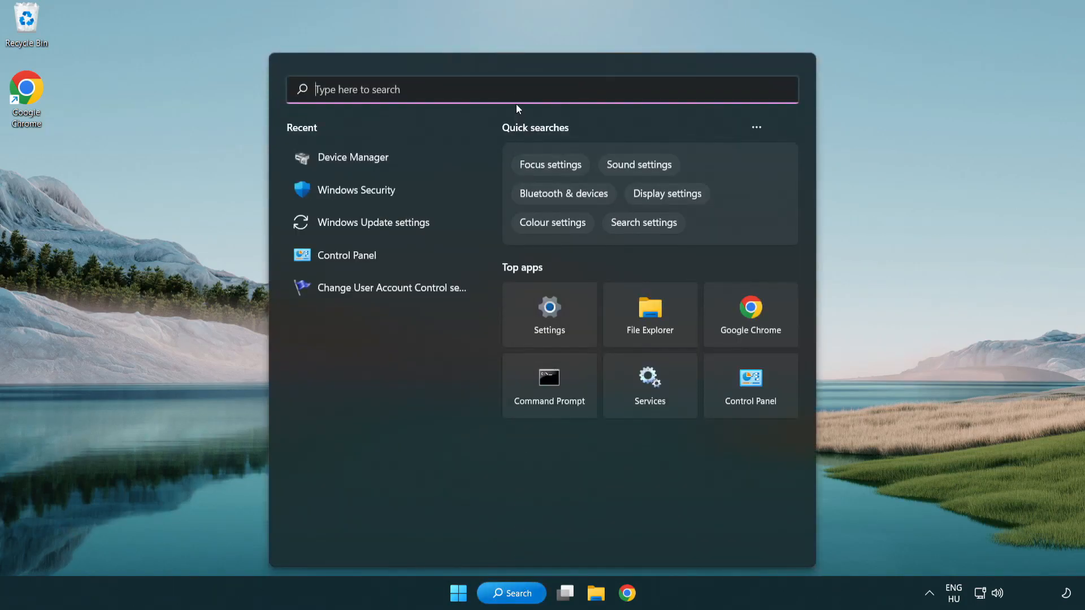
type("u")
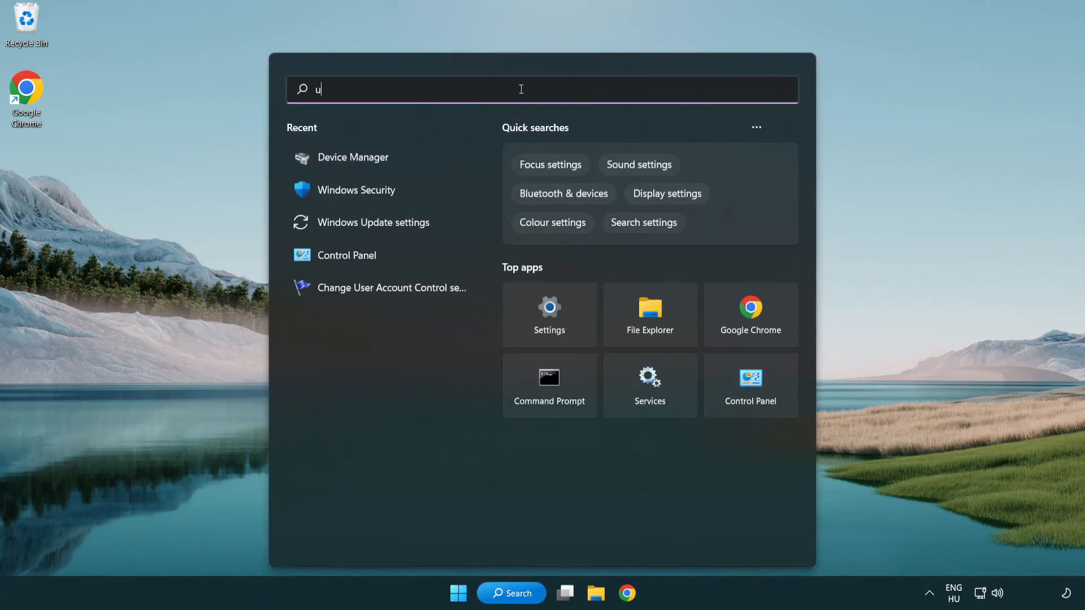
type("pdate")
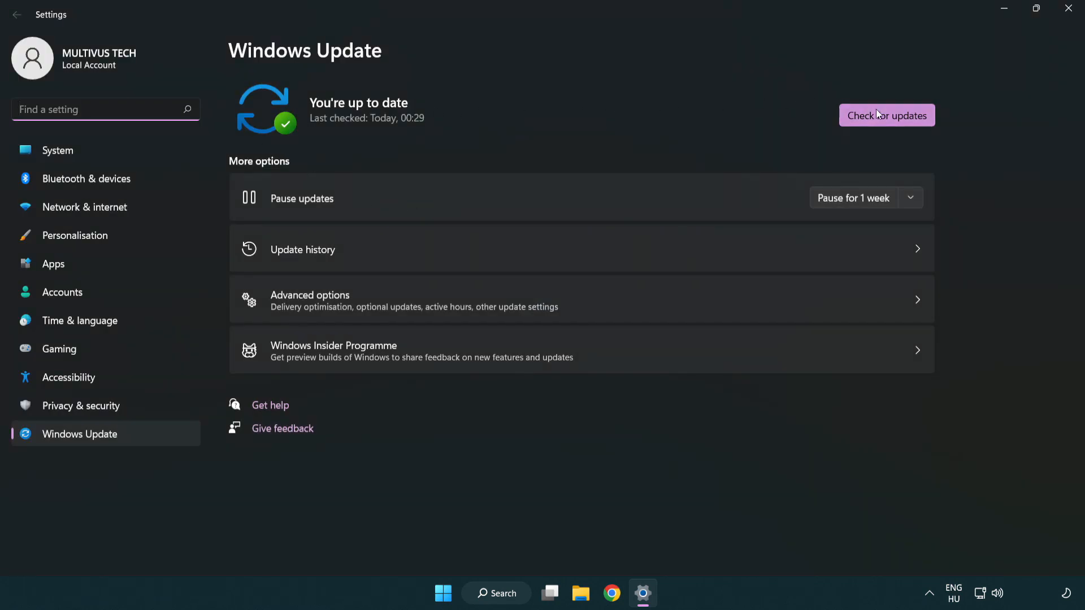
- Check for new Windows updates on the Windows Update page
left_click(887, 115)
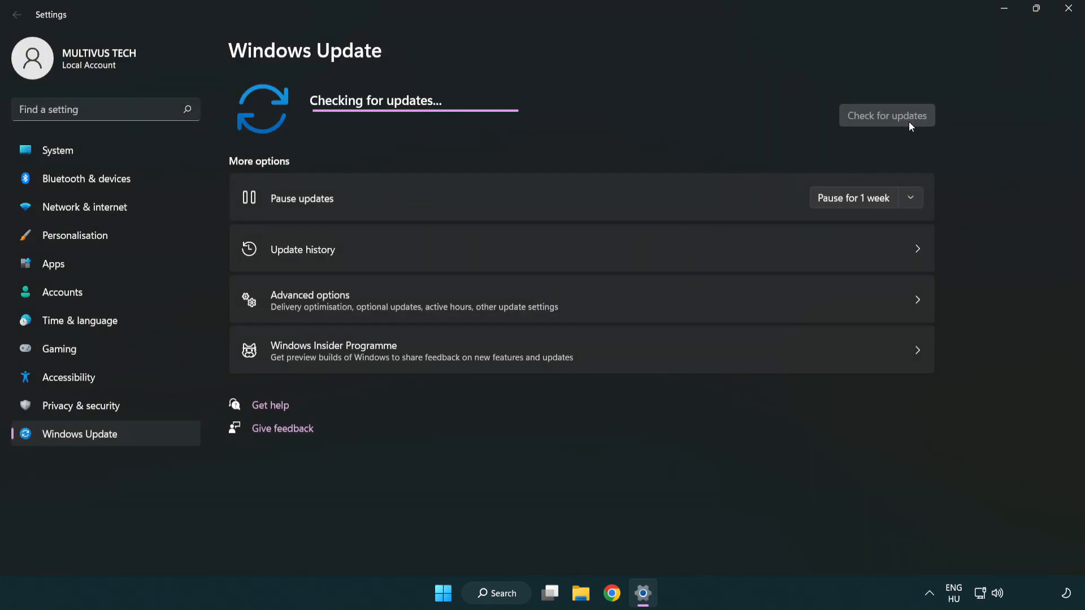
mouse_move(584, 143)
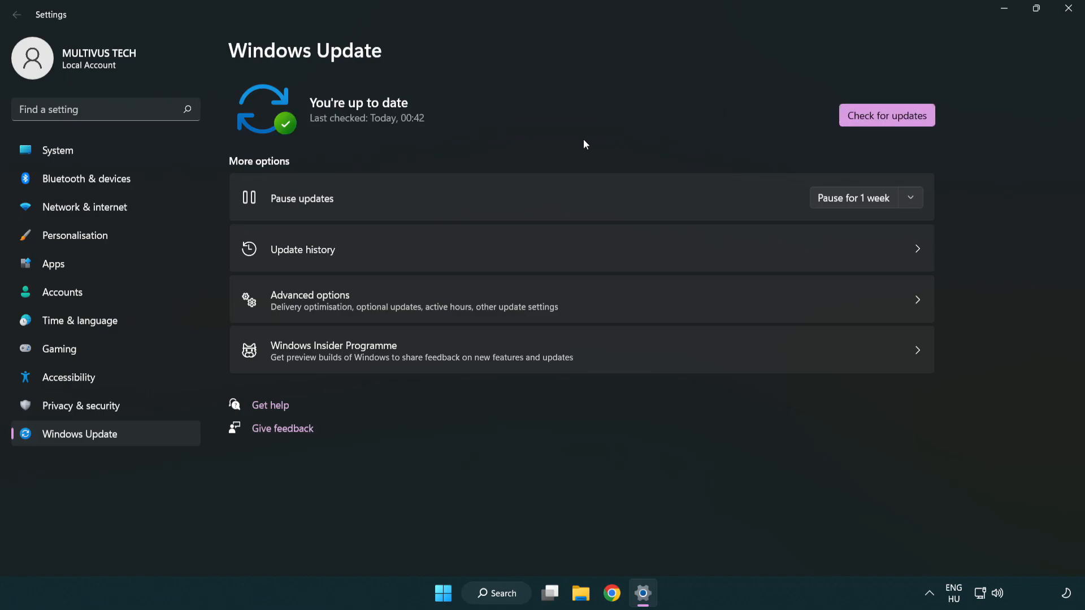
mouse_move(933, 71)
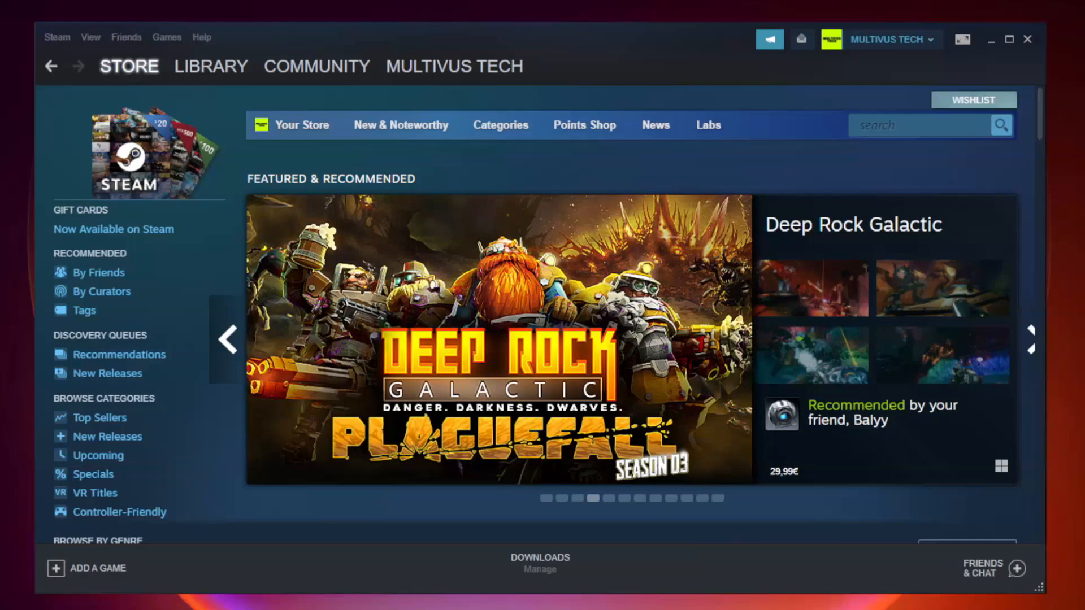
- Switch Steam to the Library and bring up options for the not-working game under Favorites
left_click(212, 66)
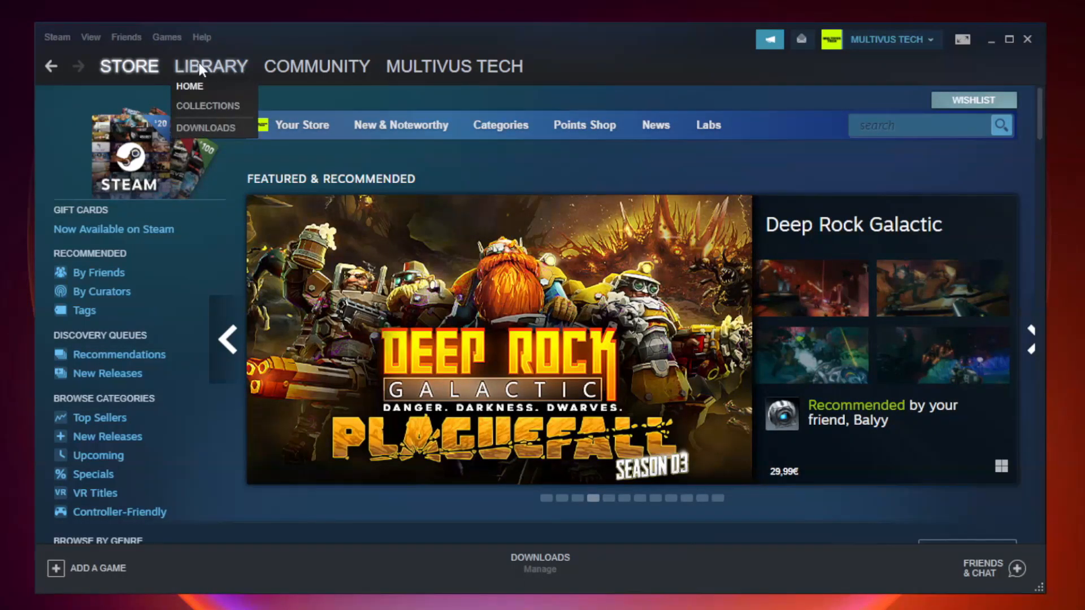
mouse_move(220, 71)
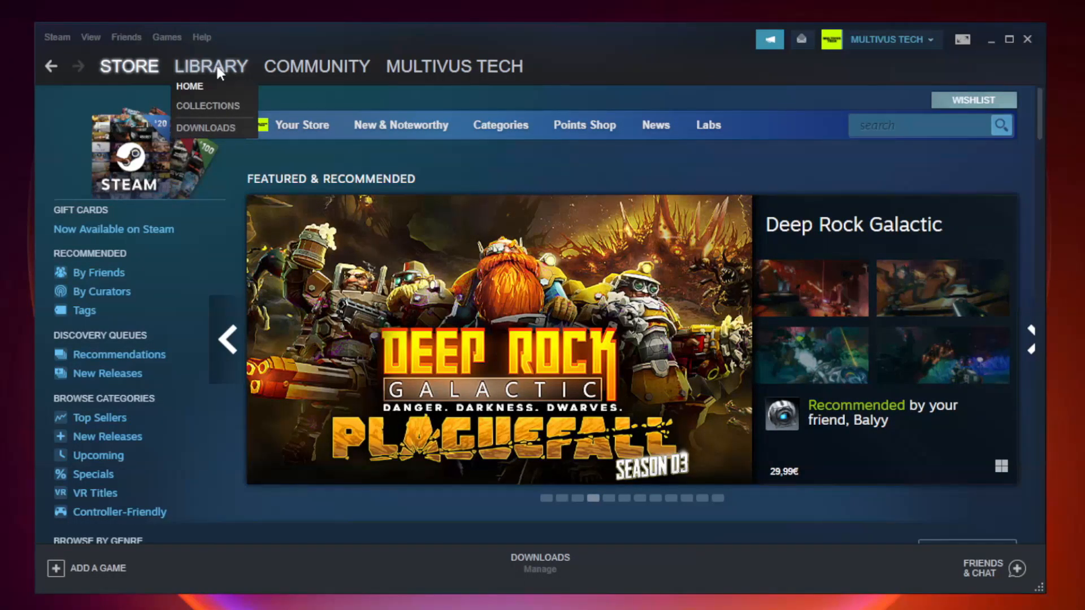
left_click(190, 86)
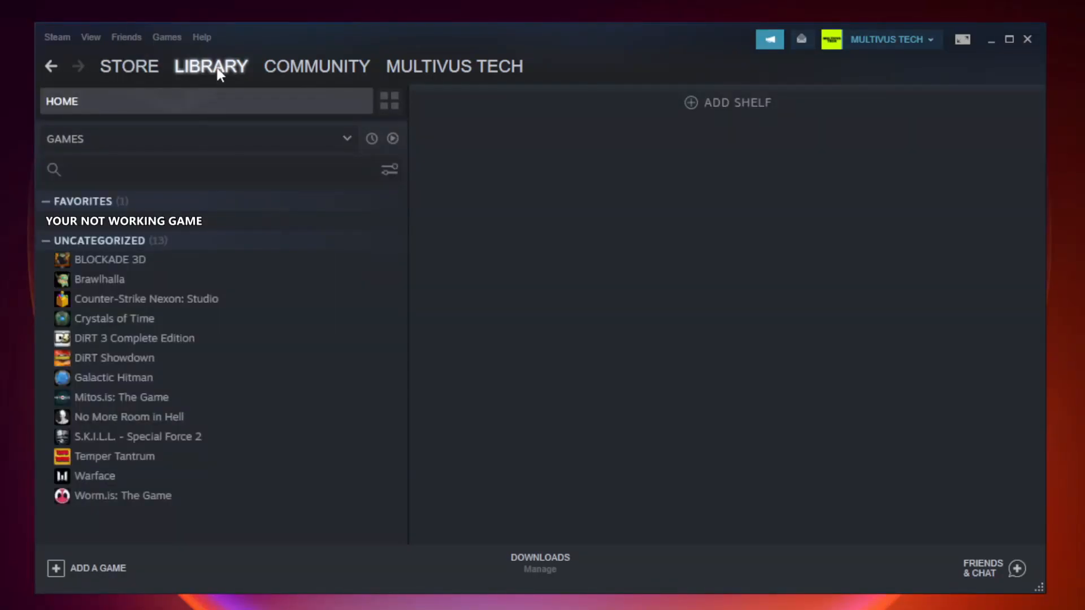
mouse_move(261, 221)
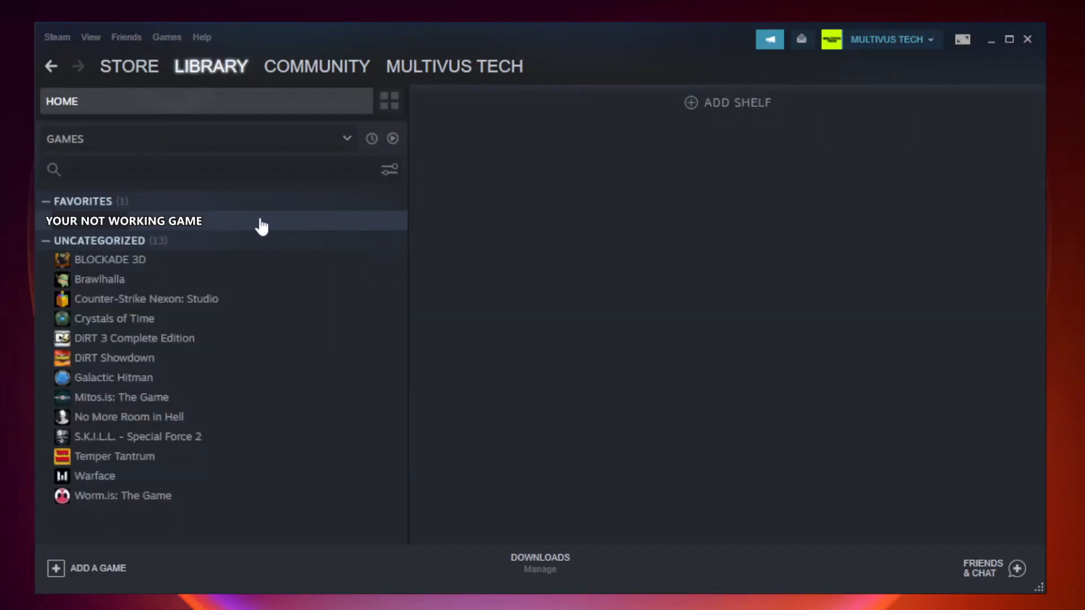
right_click(123, 221)
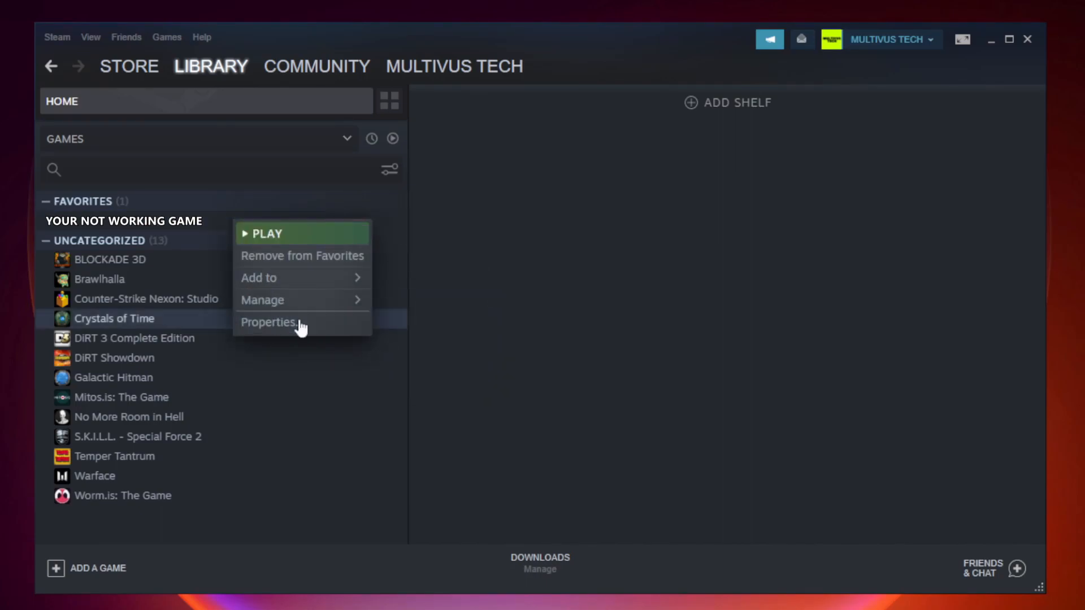
- Verify the game's 9192 local files in Properties, then browse to its install folder
left_click(270, 323)
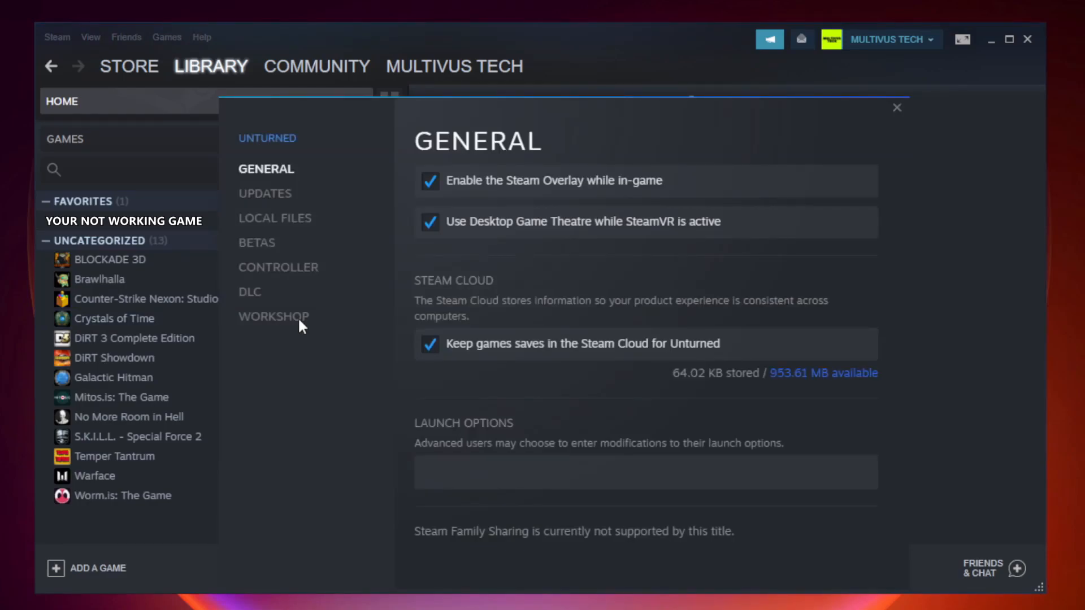
mouse_move(289, 234)
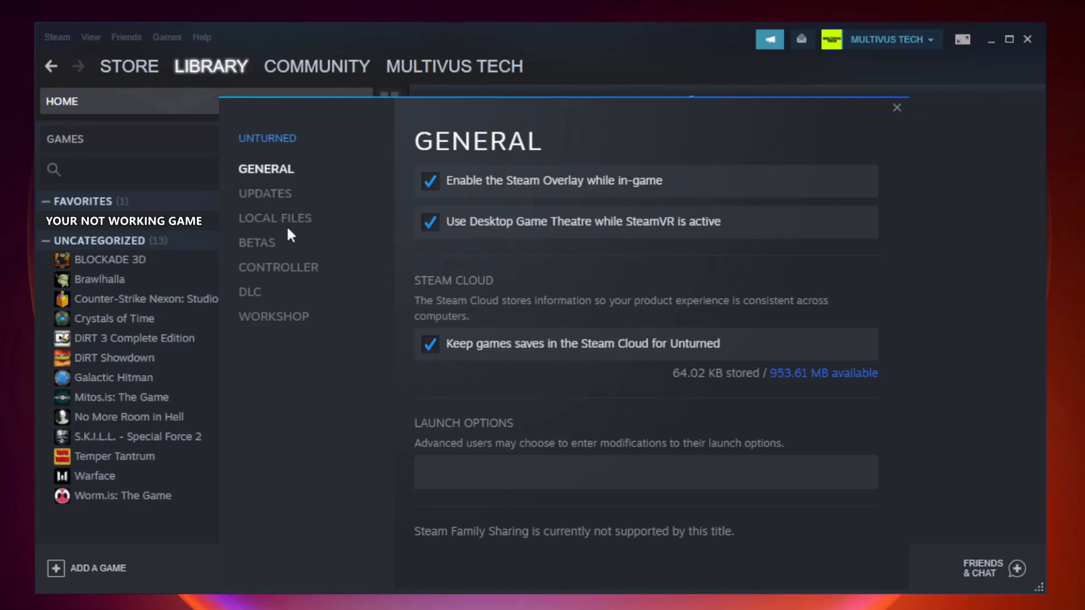
left_click(275, 218)
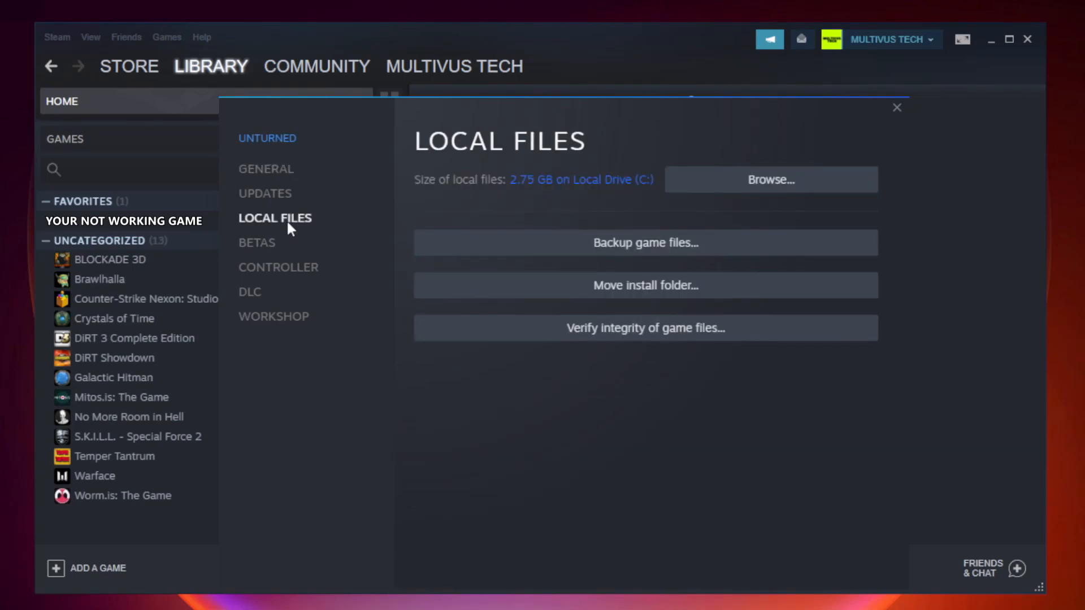
mouse_move(635, 337)
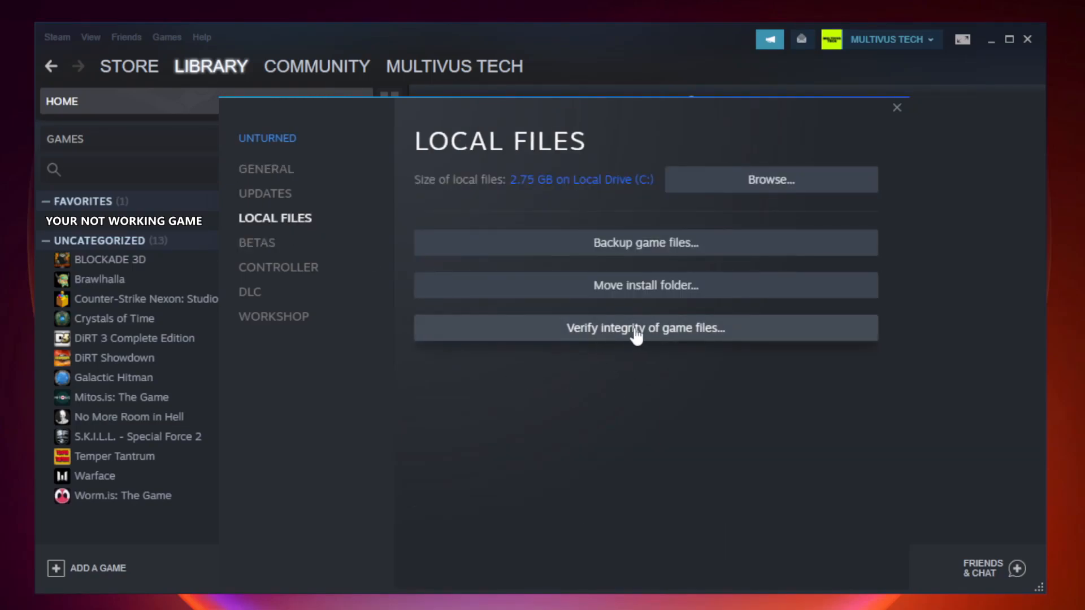
mouse_move(662, 339)
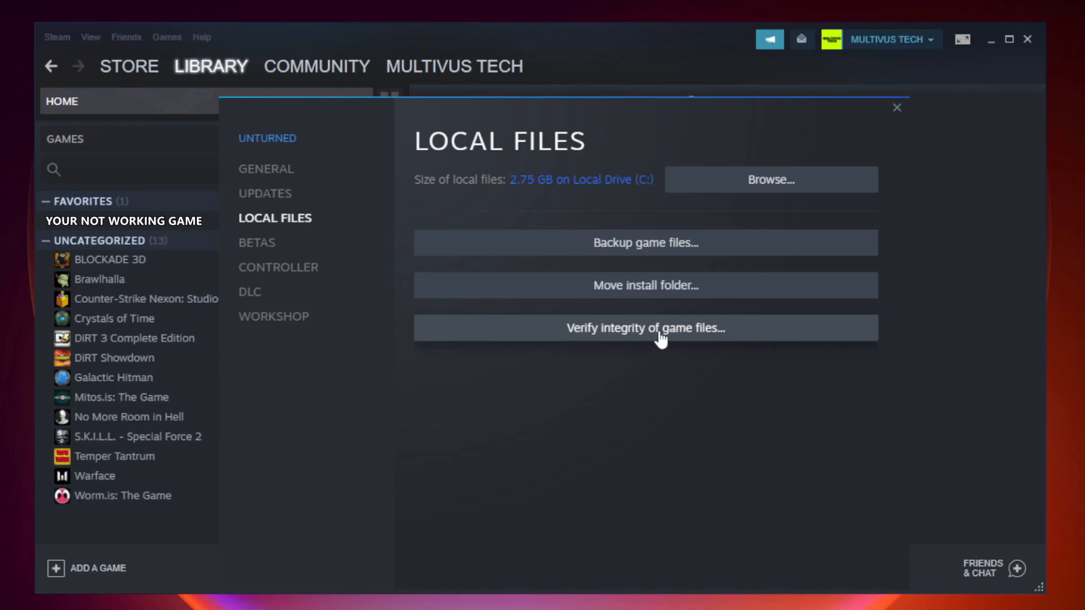
left_click(644, 328)
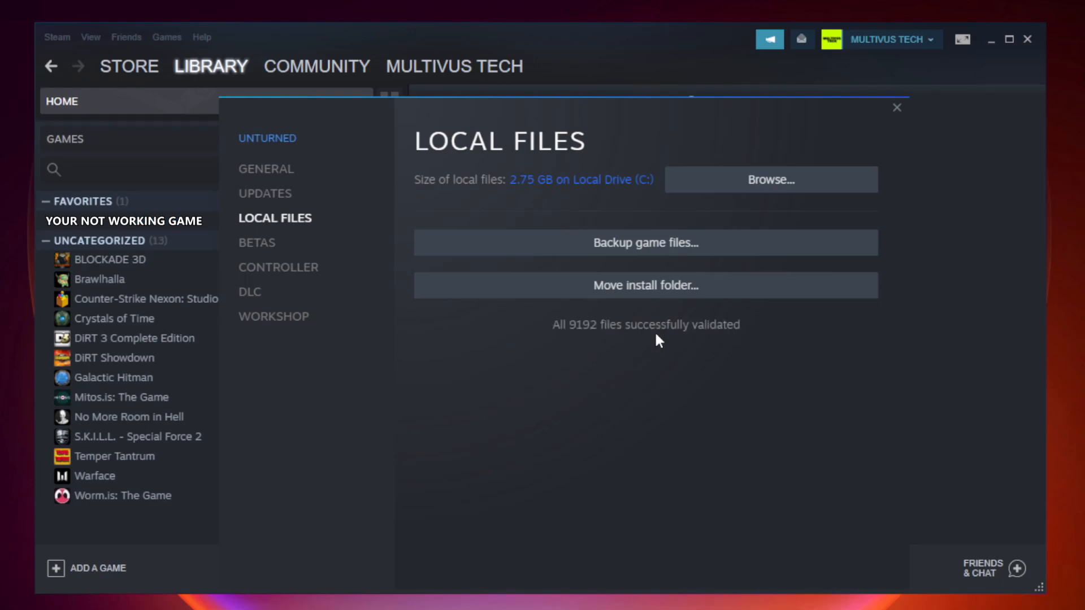
mouse_move(720, 349)
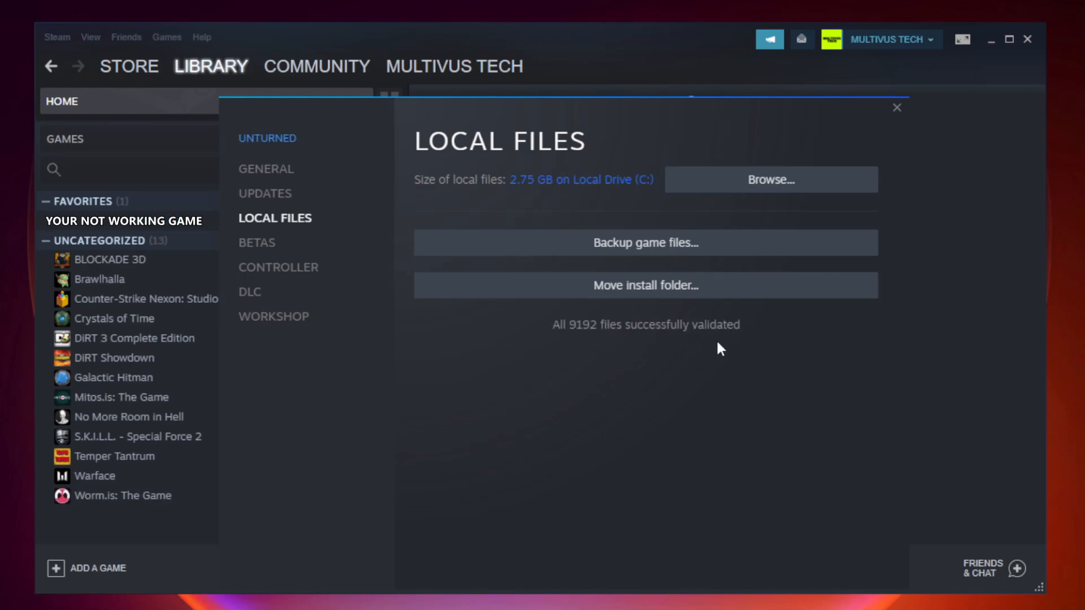
mouse_move(753, 194)
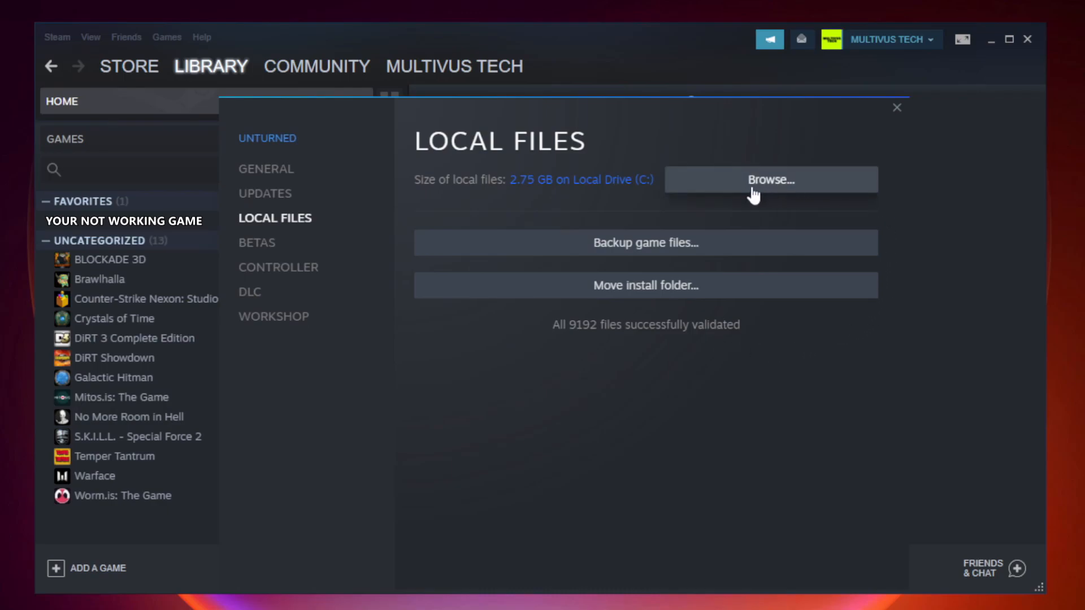
left_click(769, 180)
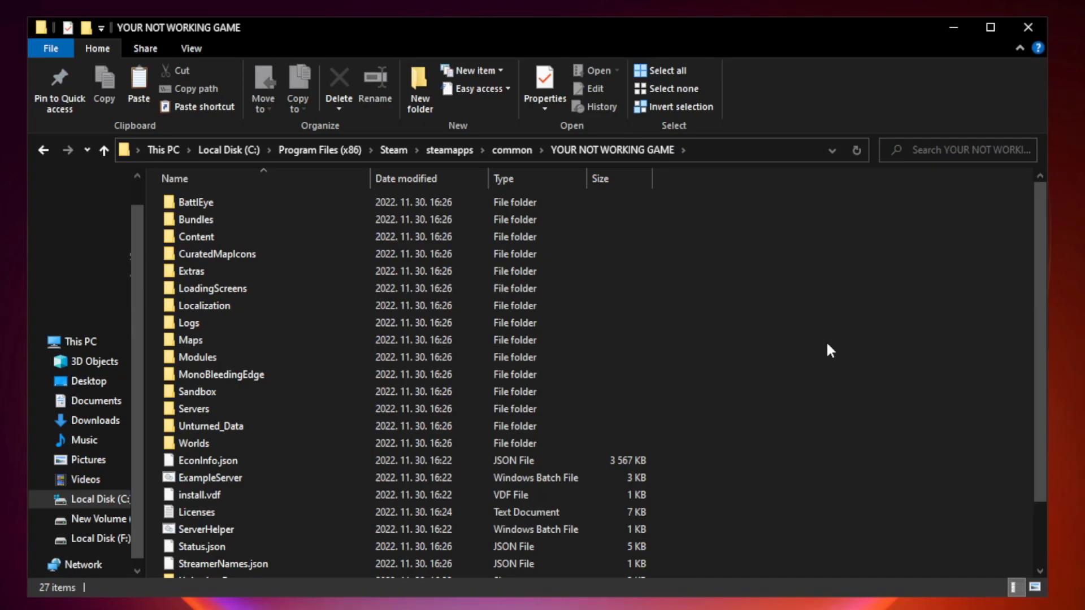
- Bring up the actions for the YOUR NOT WORKING GAME shortcut at the folder's bottom
scroll("down", 3)
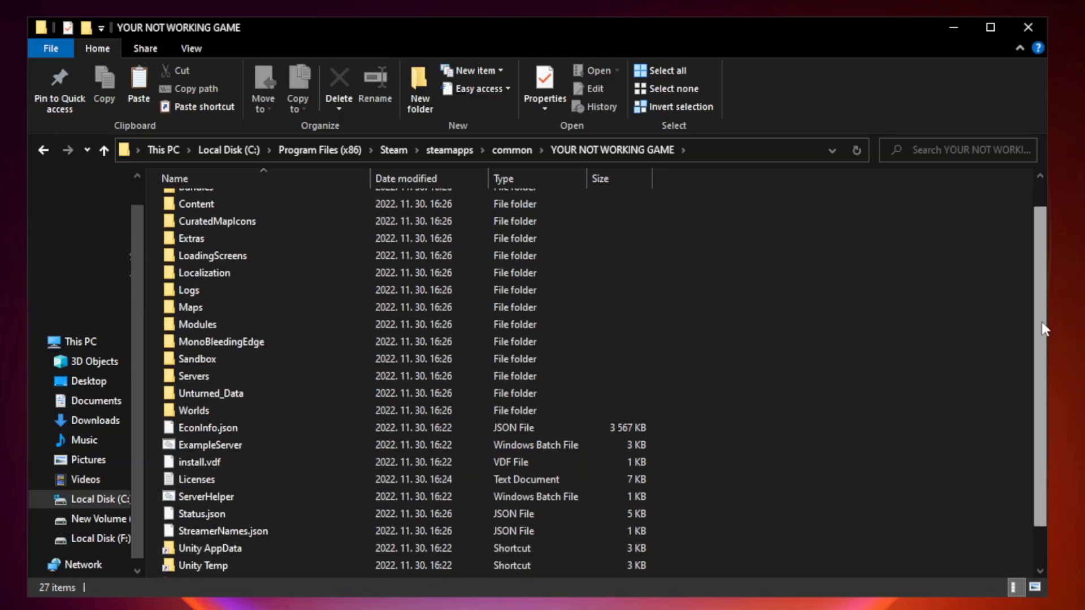
scroll("down", 3)
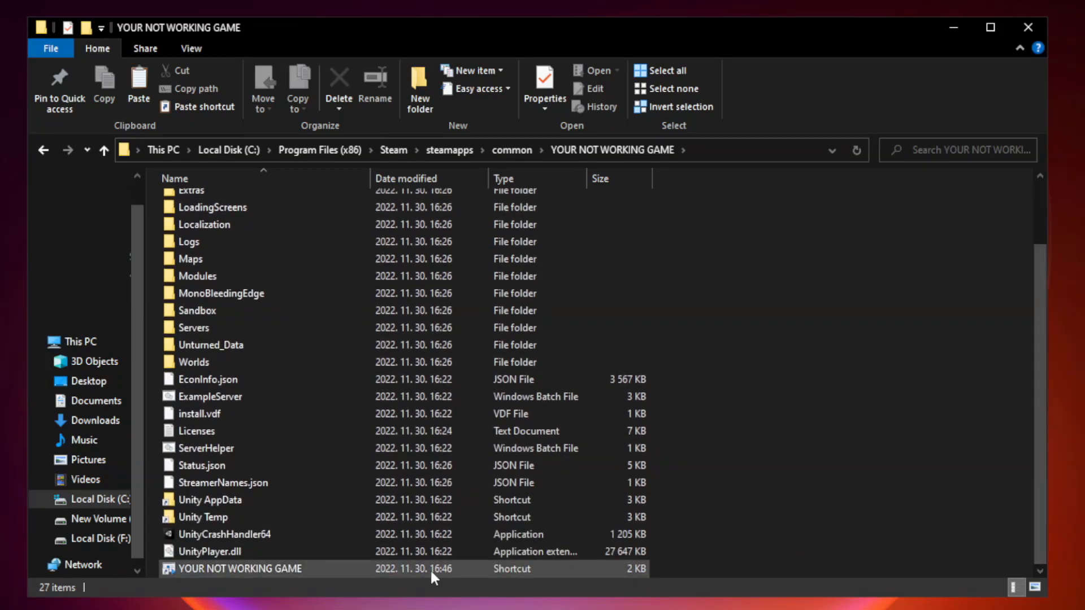
left_click(260, 568)
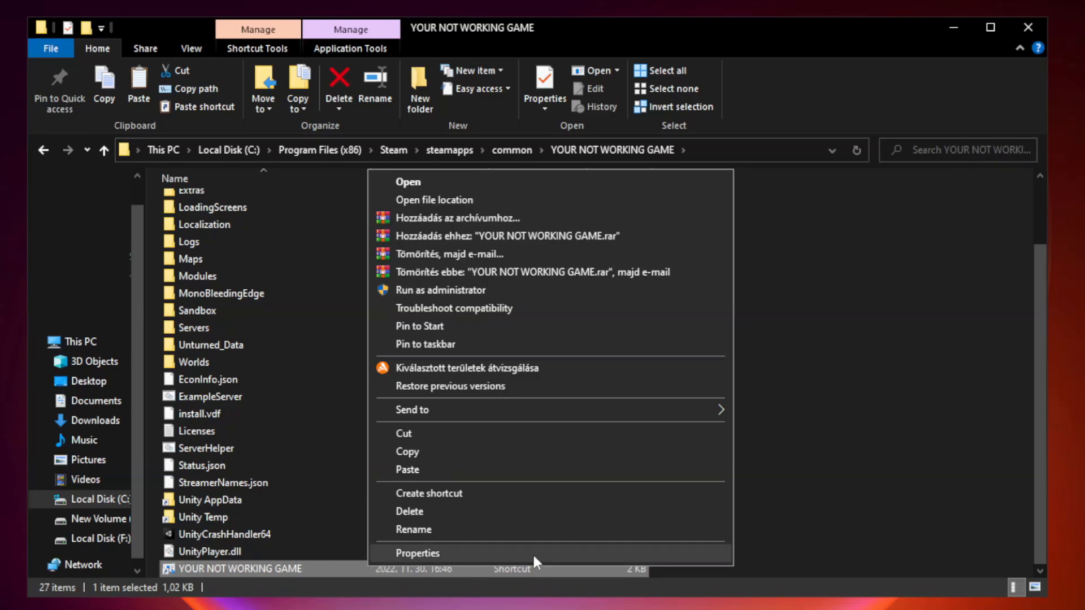
mouse_move(549, 558)
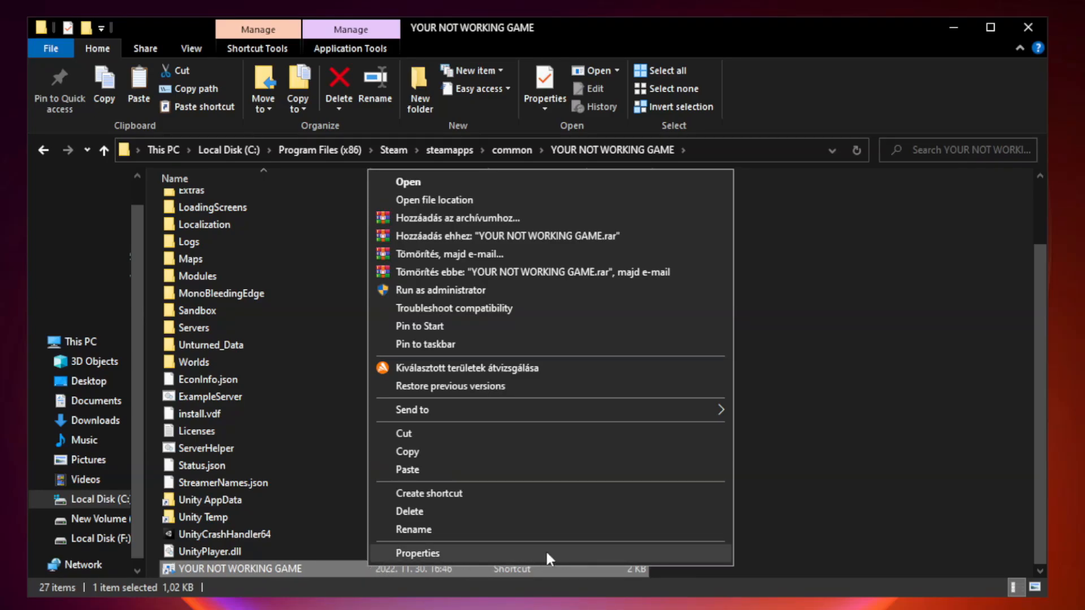
- Show the shortcut's Compatibility settings in its Properties window
left_click(416, 553)
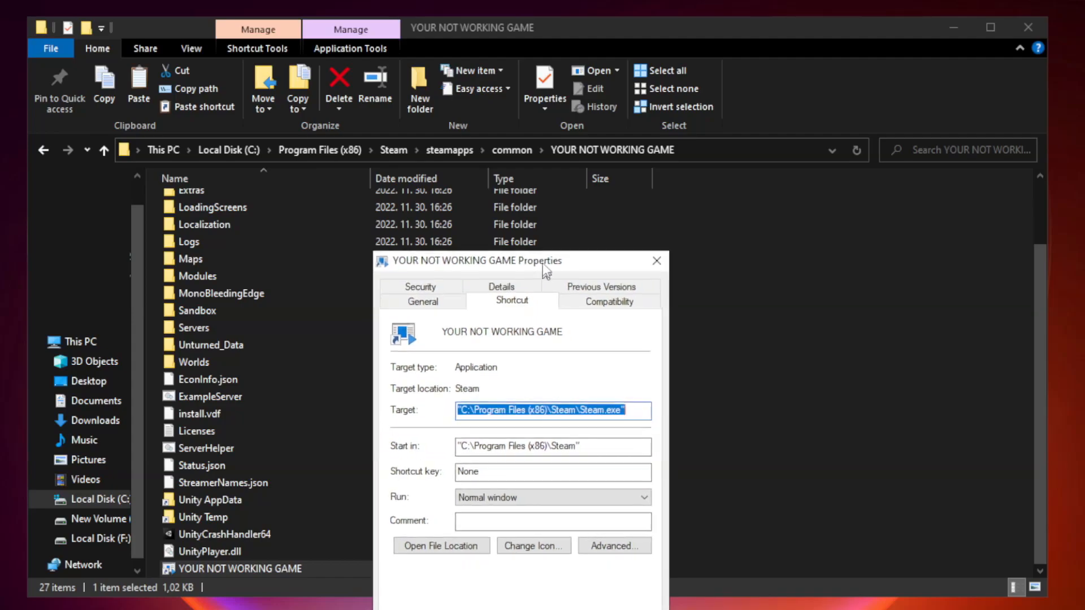
left_click_drag(476, 261, 476, 116)
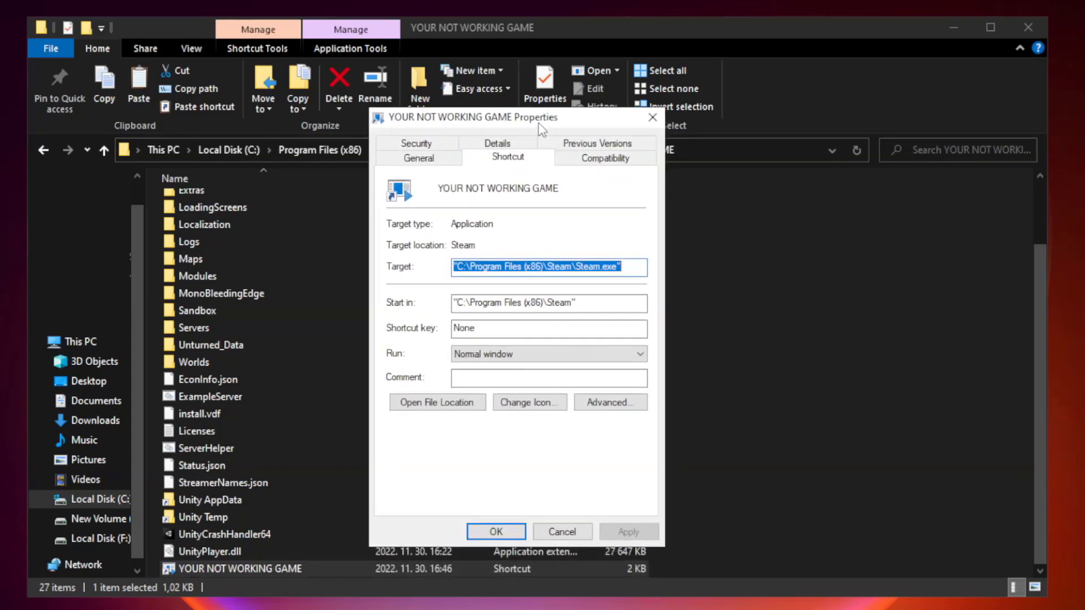
mouse_move(597, 172)
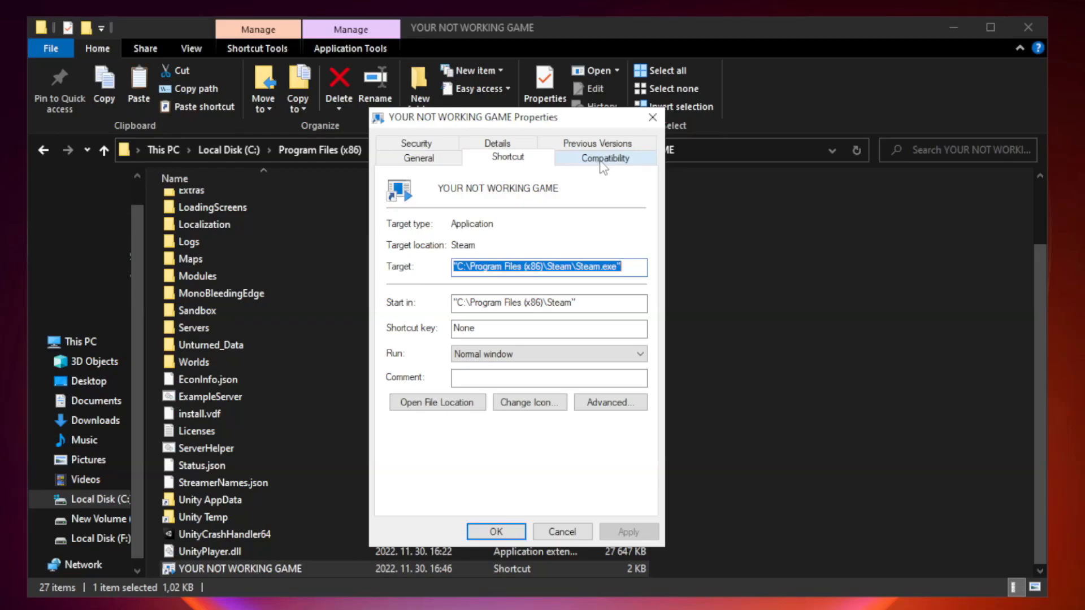
left_click(605, 158)
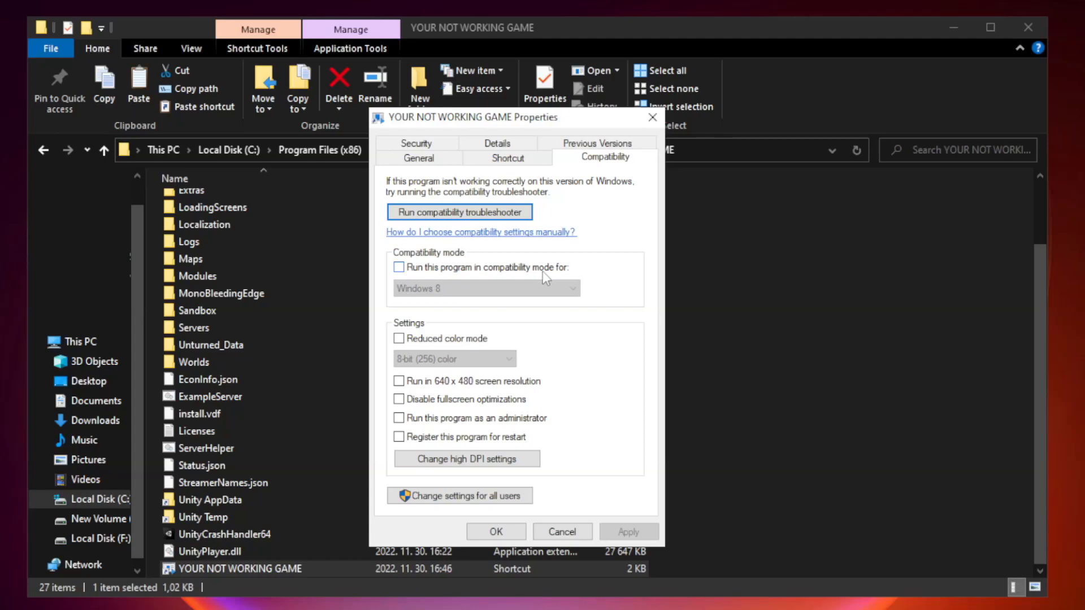
- Enable Windows 8 compatibility mode, disable fullscreen optimizations, run as administrator, and save
left_click(399, 267)
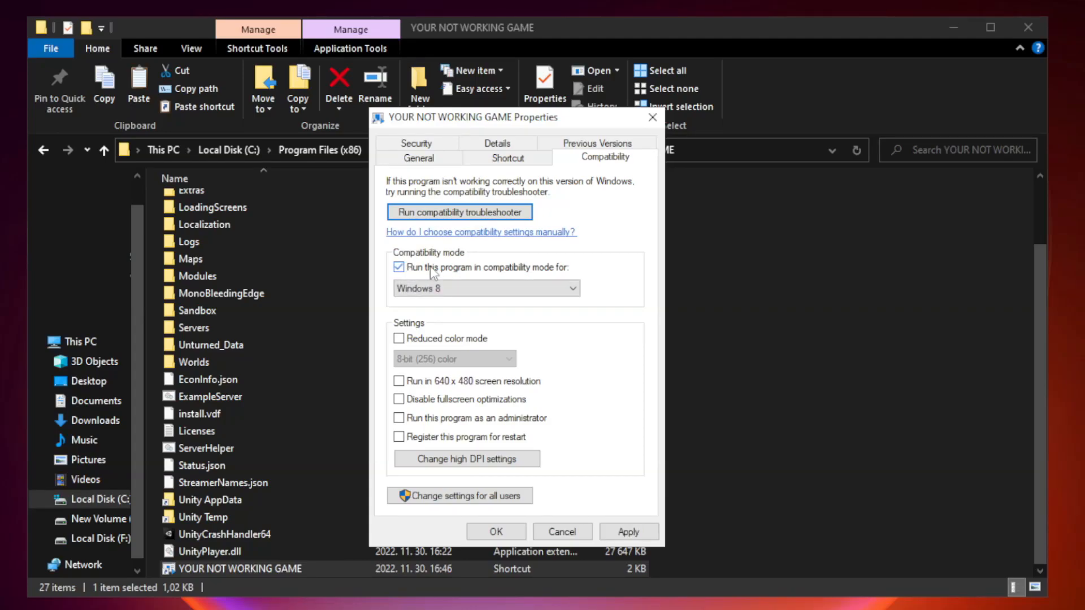
left_click(486, 289)
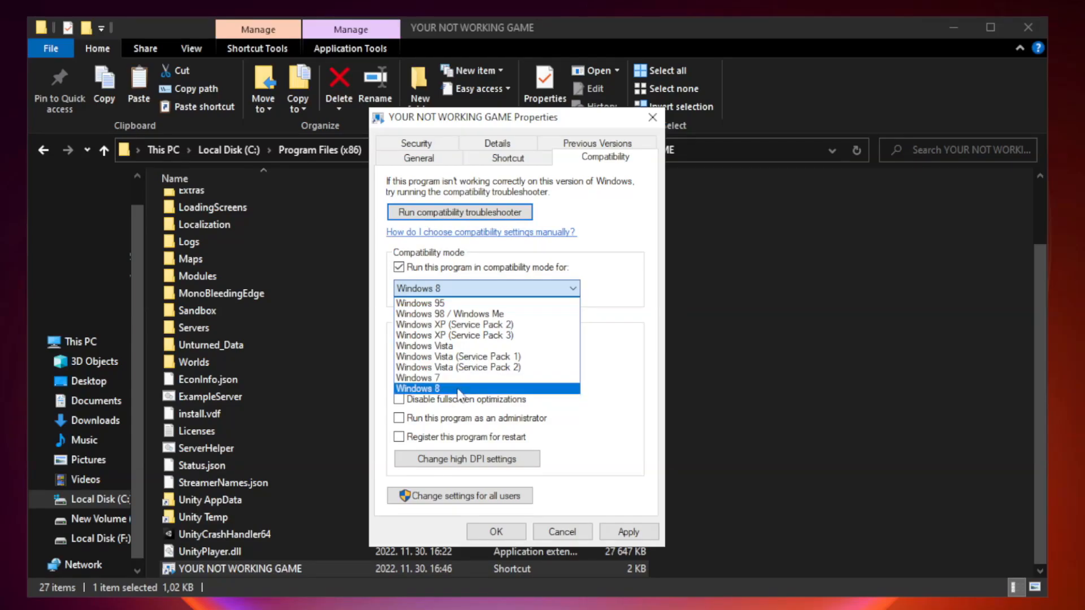
left_click(485, 388)
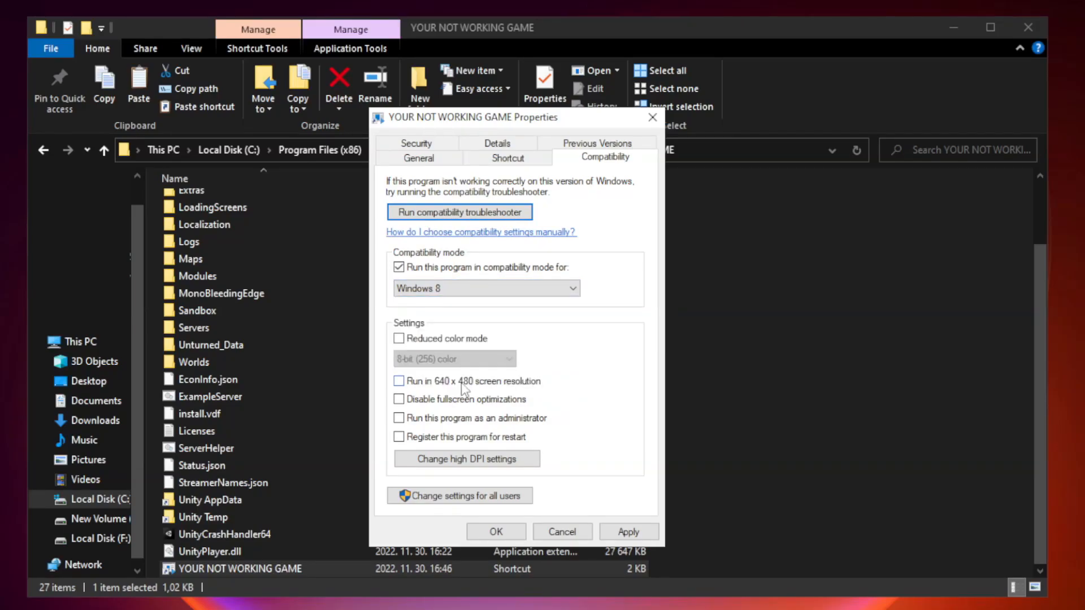
mouse_move(422, 414)
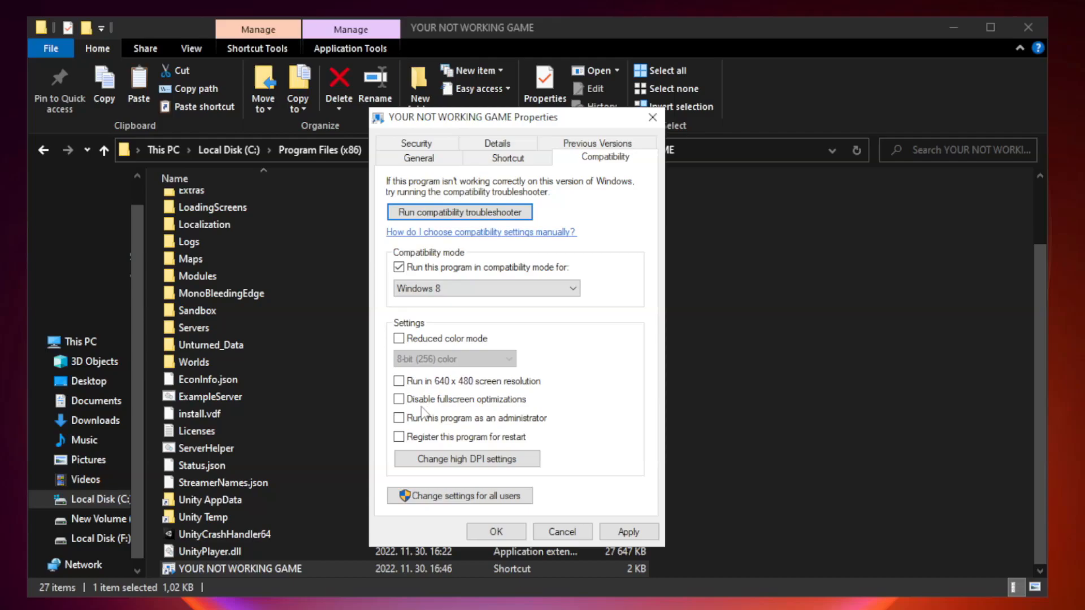
left_click(399, 399)
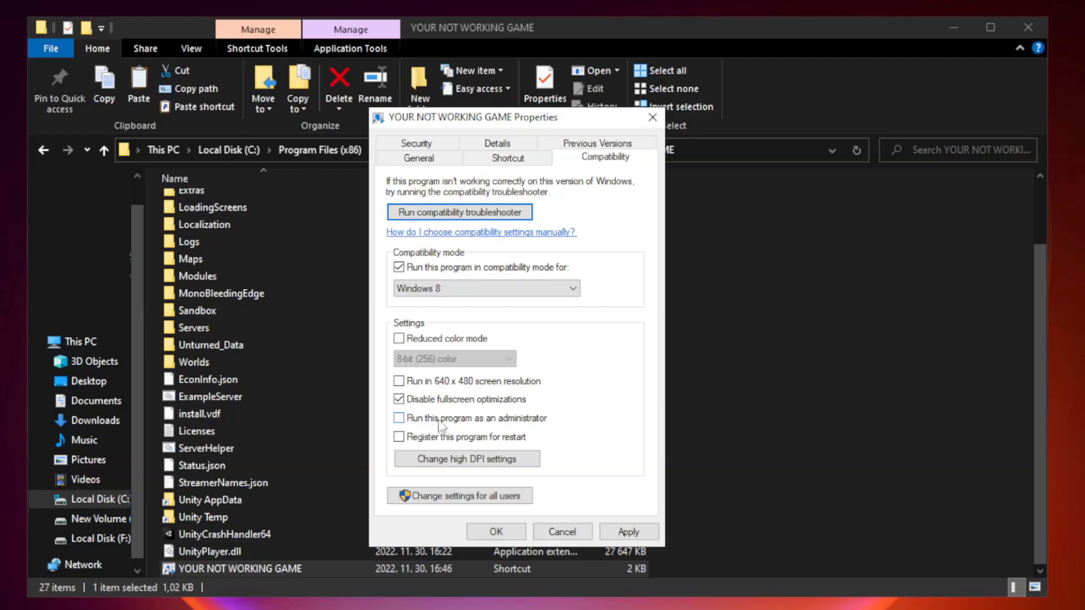
left_click(399, 418)
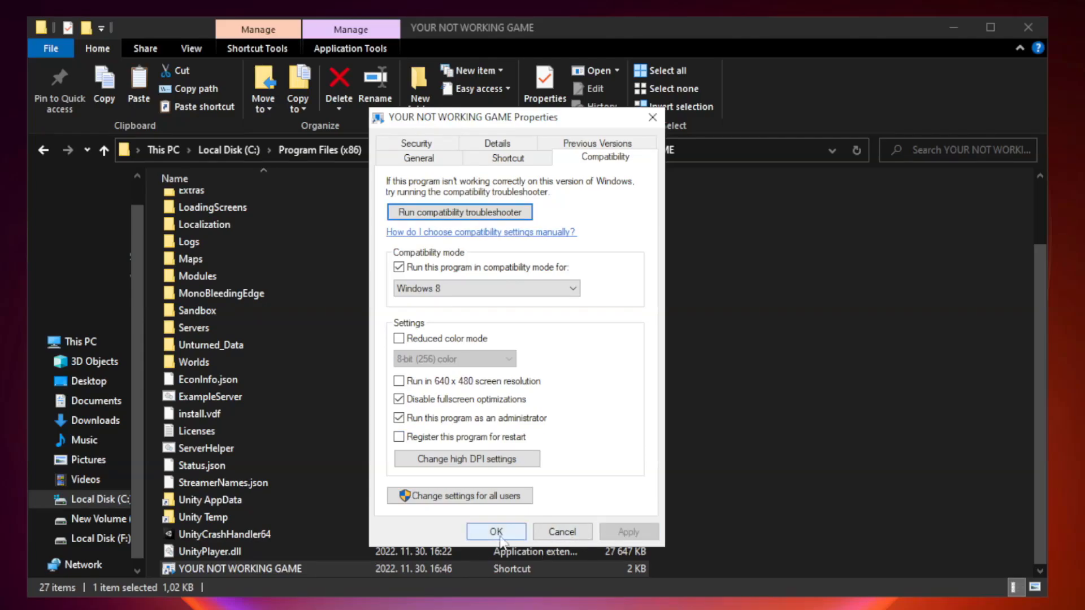
left_click(495, 531)
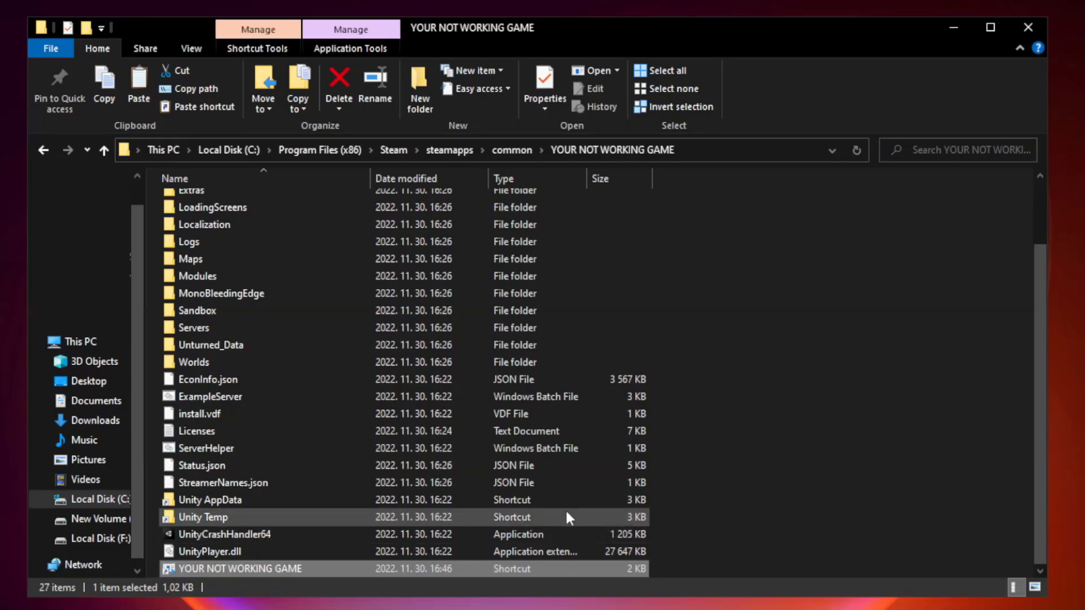
mouse_move(1028, 27)
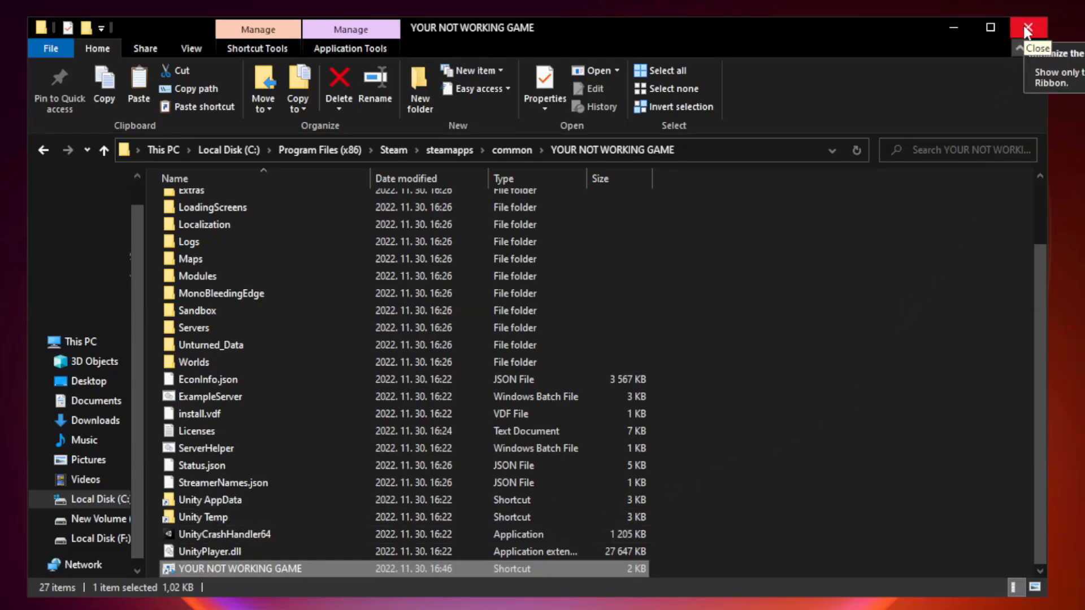
- Close the game folder and launch Task Manager from the Start quick-link menu
left_click(1027, 27)
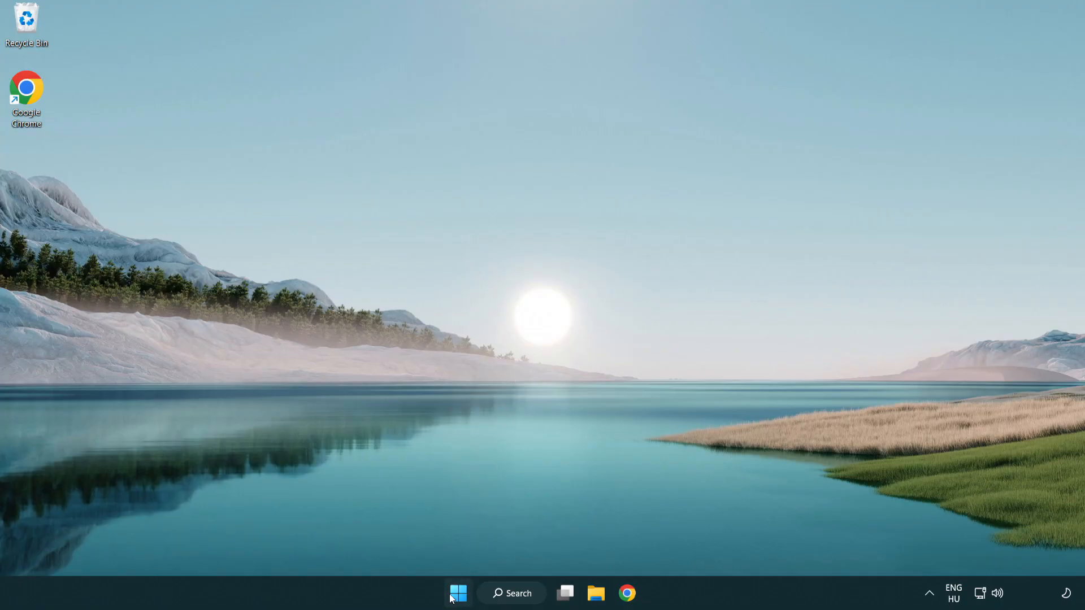
right_click(457, 593)
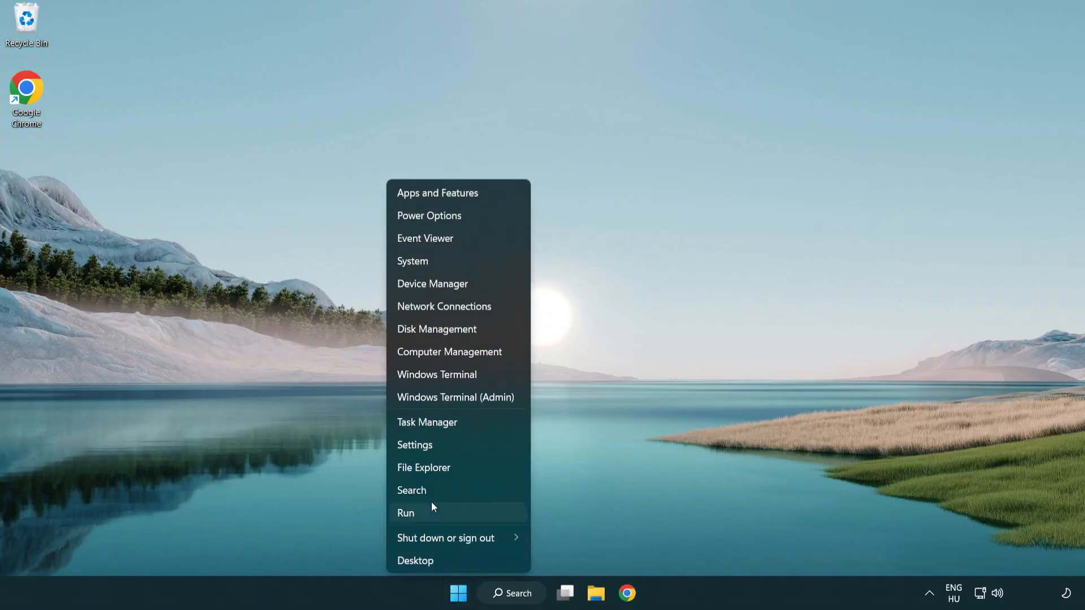
mouse_move(469, 427)
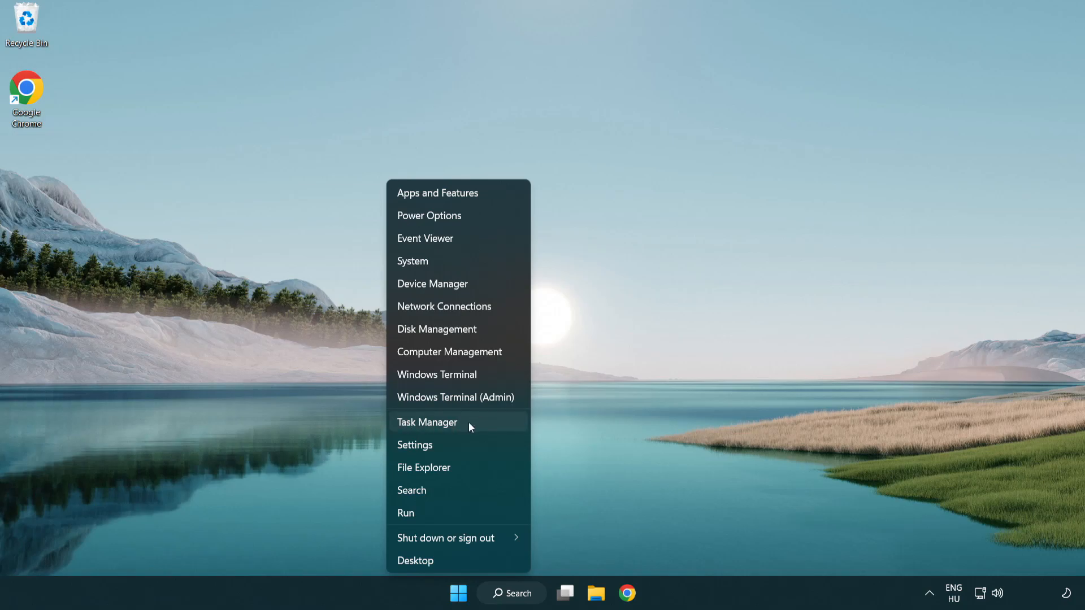
left_click(427, 422)
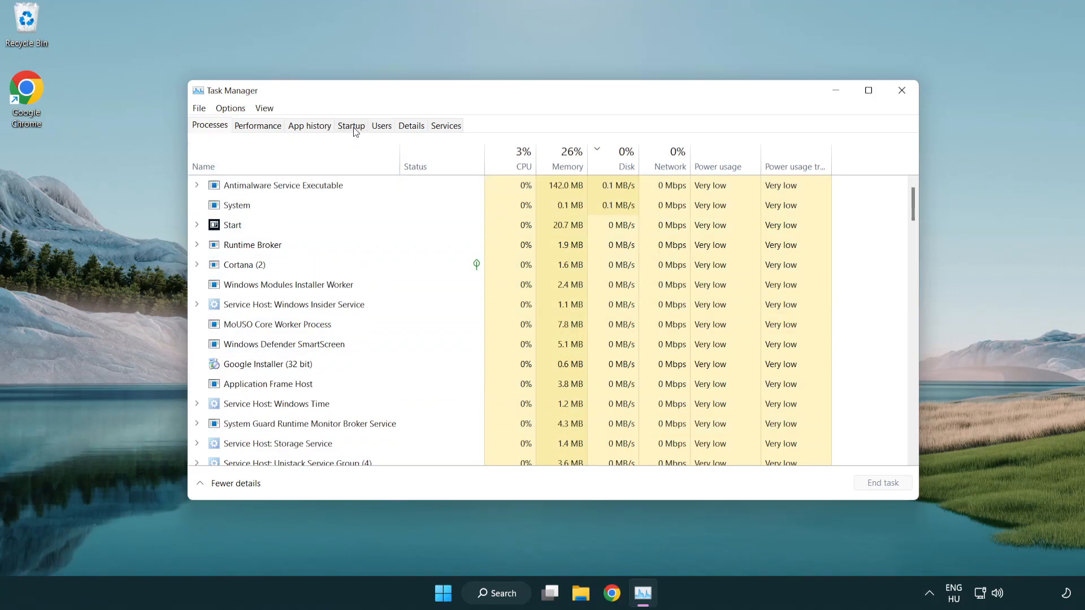
- Disable Terminal, Phone Link, Cortana and Windows Security notifier at startup, then close Task Manager
left_click(351, 126)
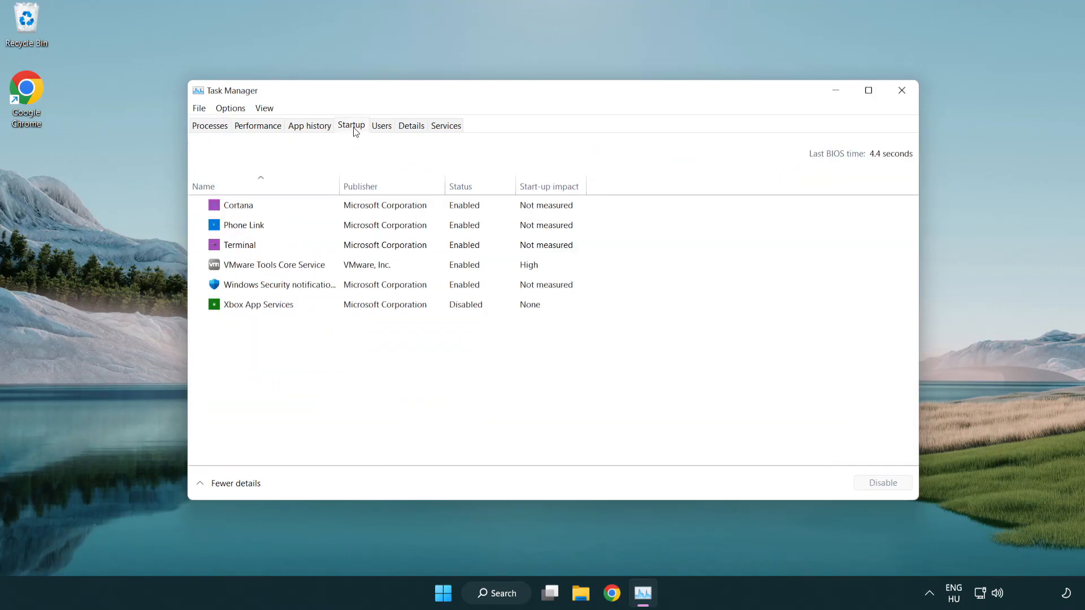
left_click(238, 245)
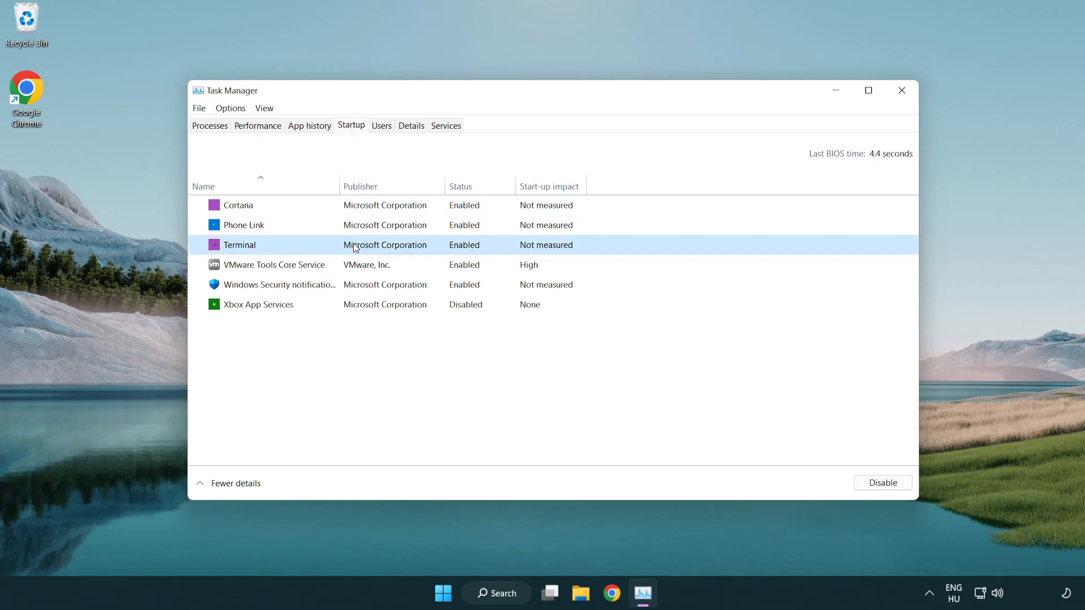
left_click(883, 483)
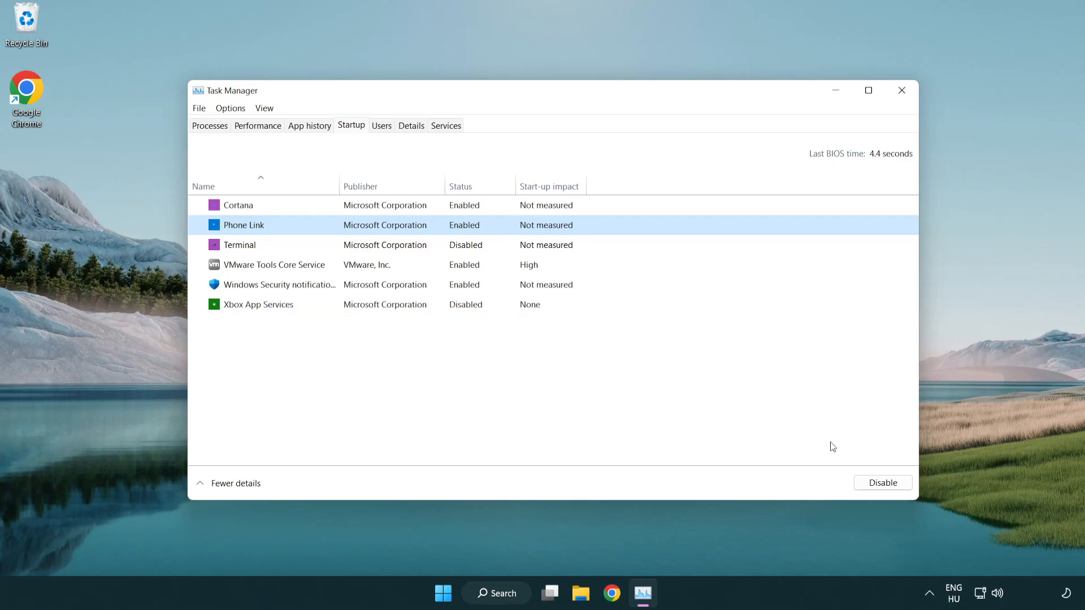
left_click(882, 482)
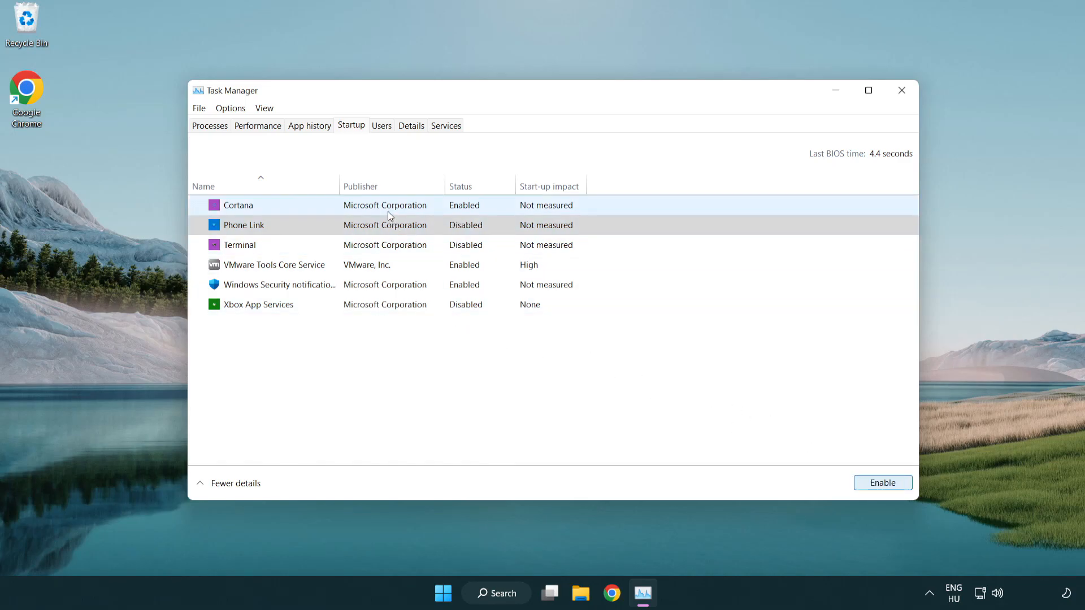
left_click(237, 204)
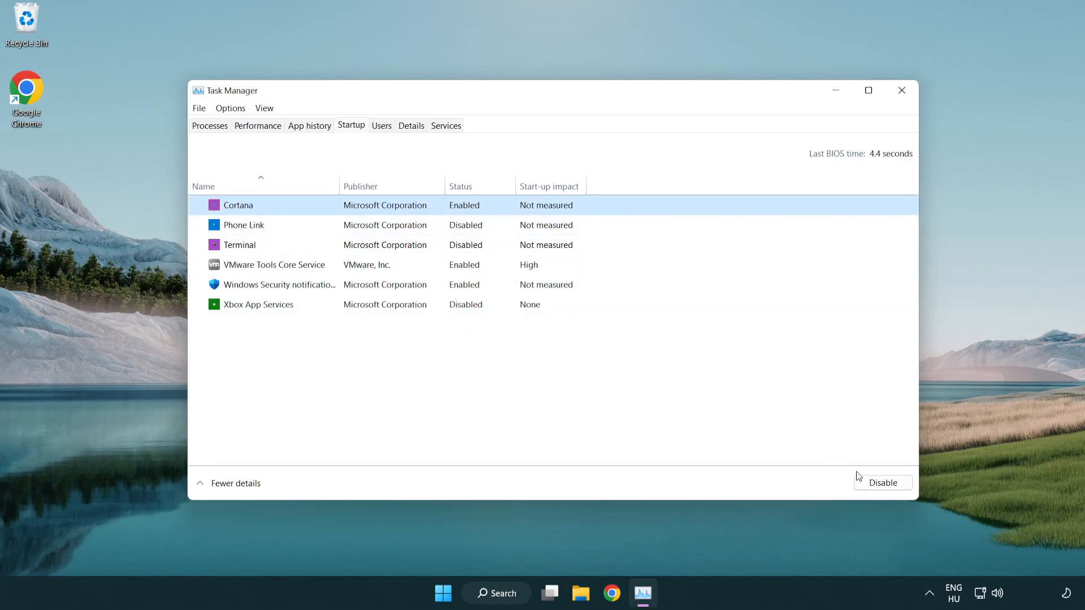
left_click(882, 482)
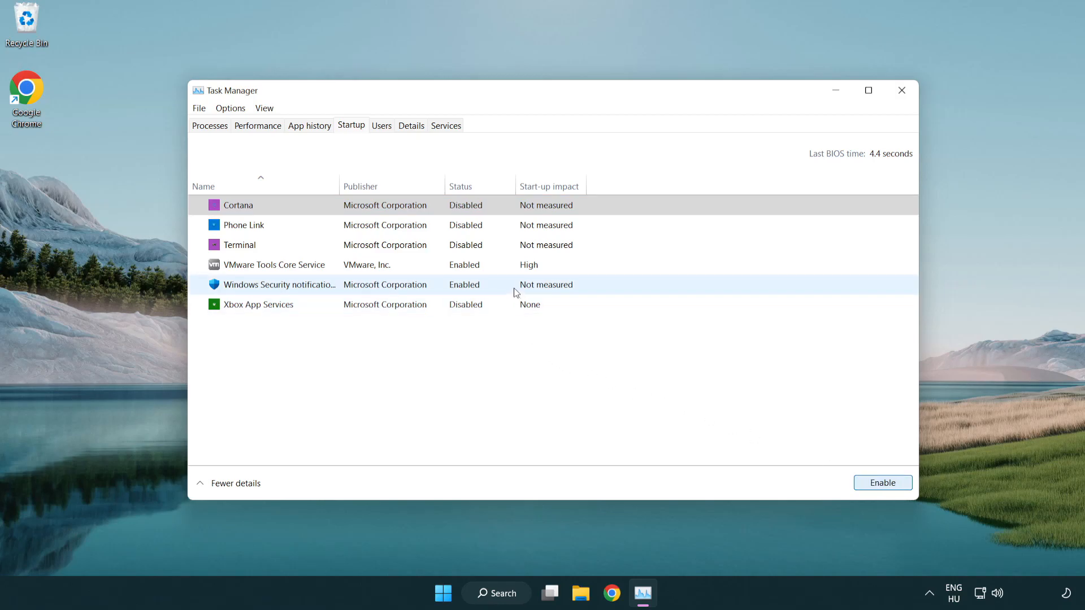
left_click(882, 483)
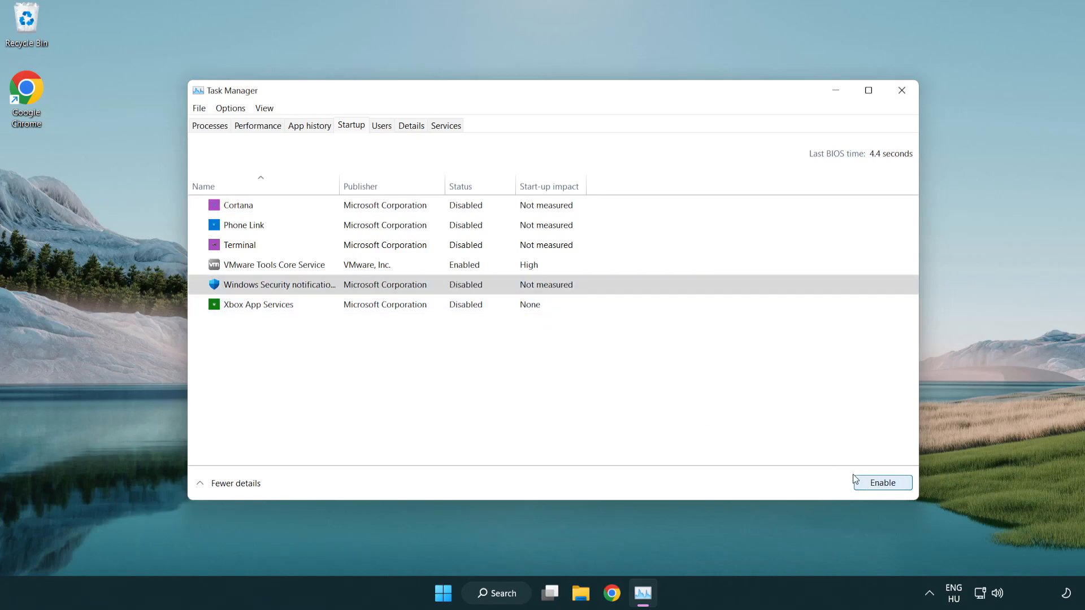
mouse_move(878, 126)
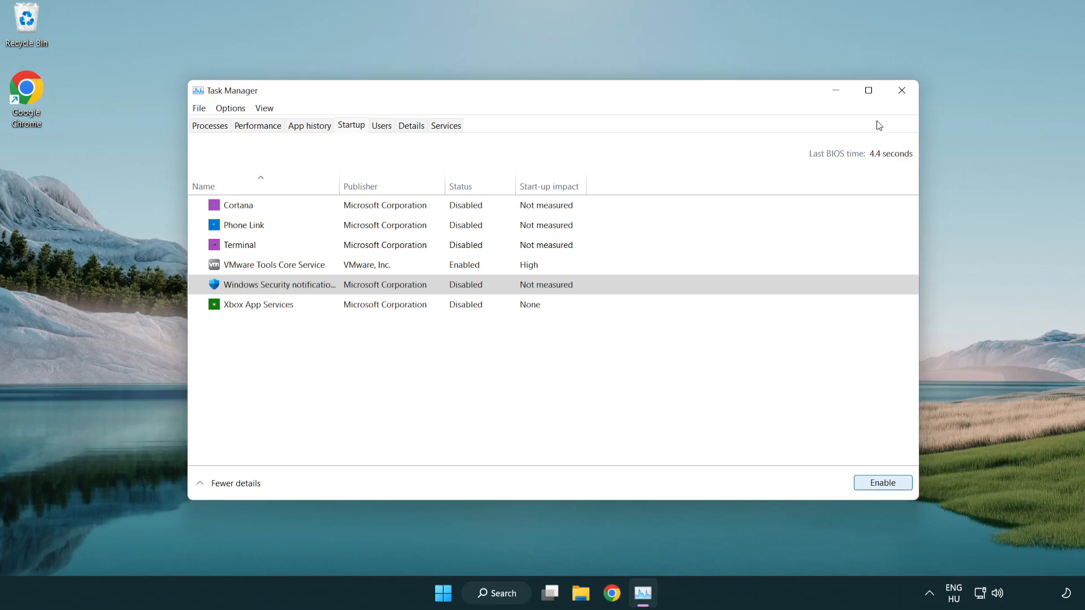
mouse_move(902, 90)
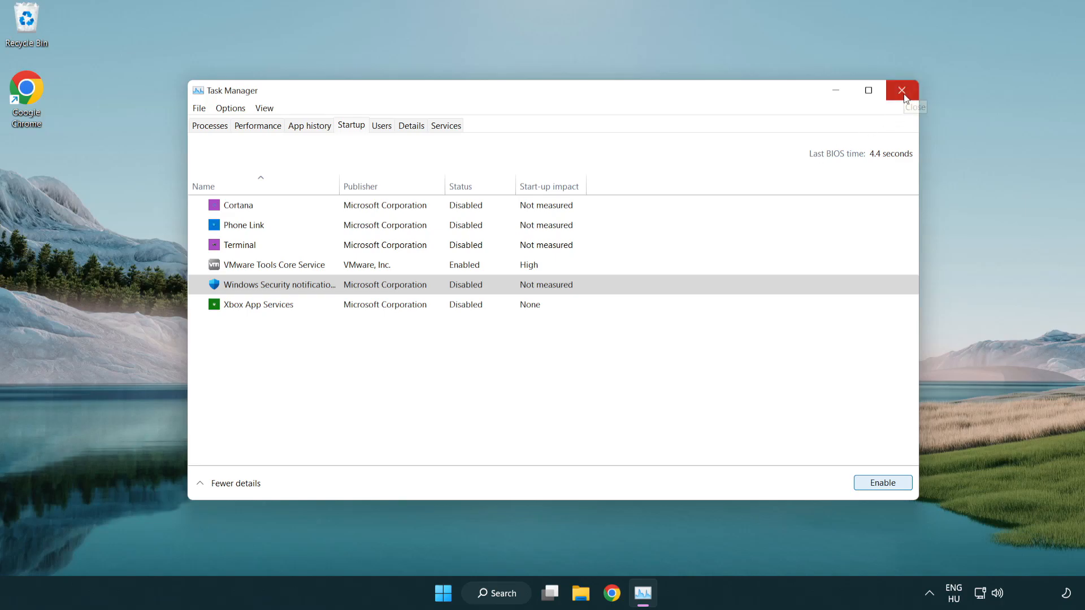
left_click(901, 90)
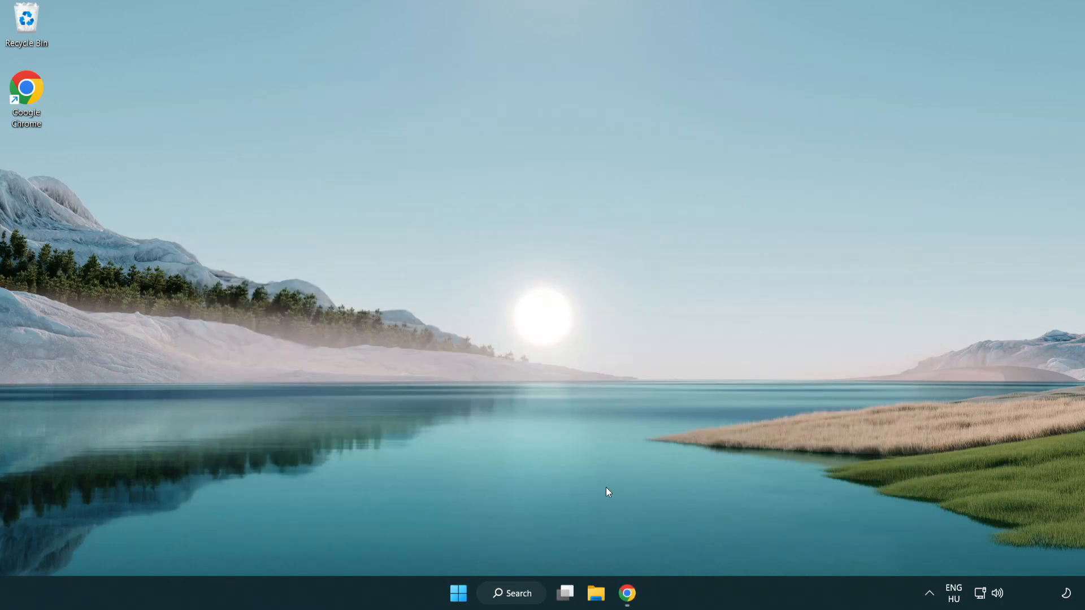
- Start downloading the DirectX End-User Runtime Web Installer (dxwebsetup.exe) from Microsoft Download Center
left_click(626, 594)
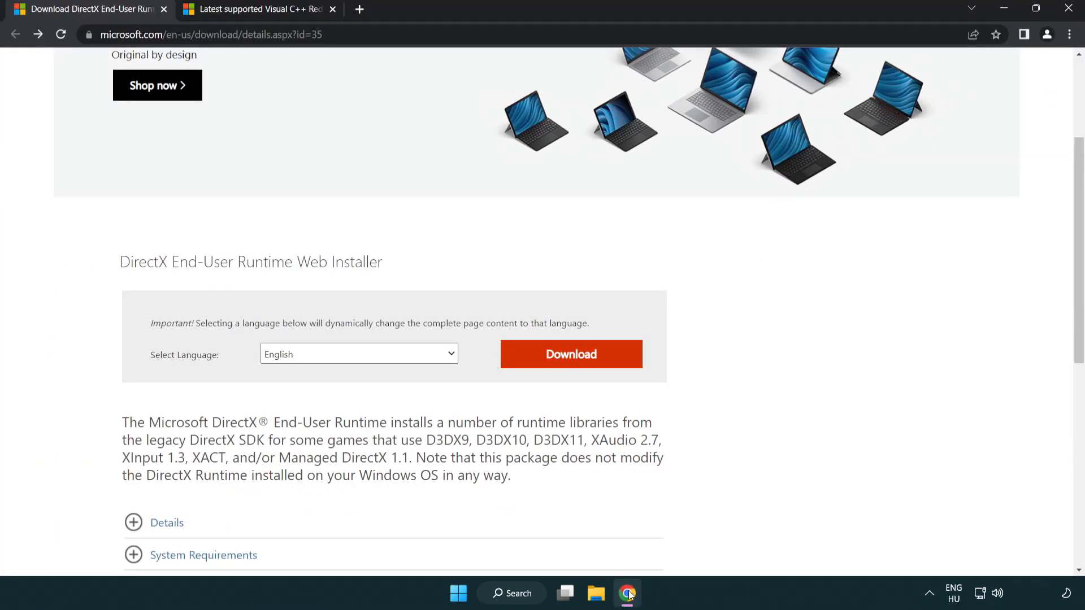
scroll("up", 3)
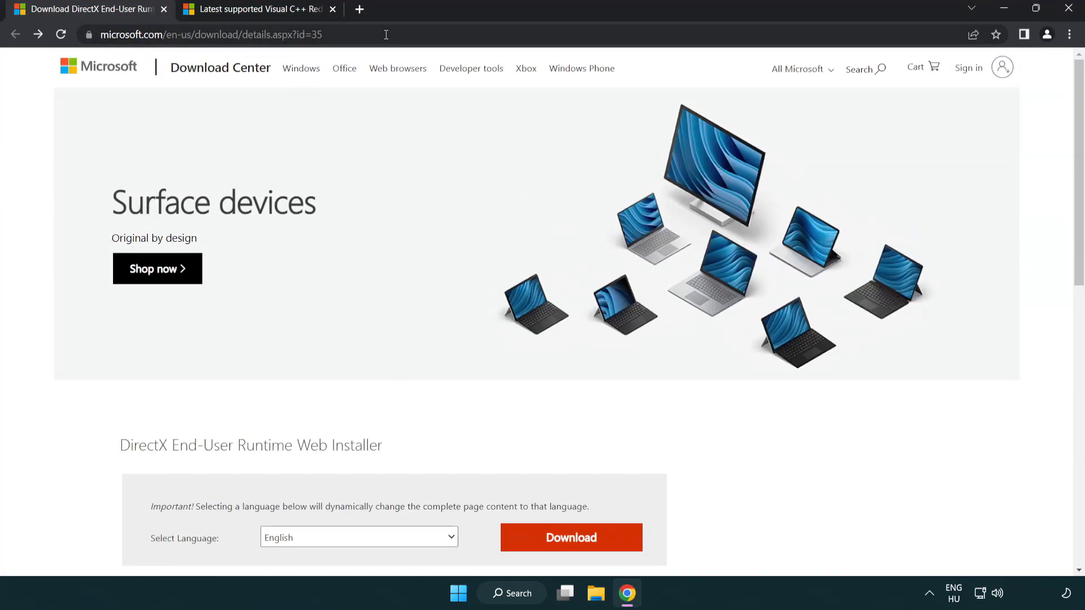
mouse_move(1038, 248)
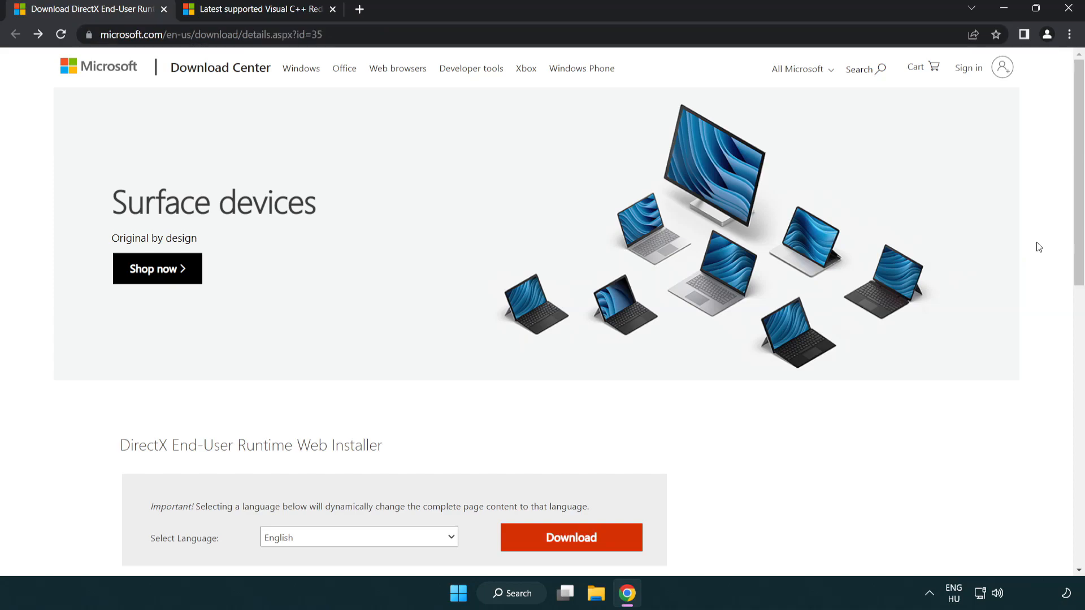
scroll("down", 3)
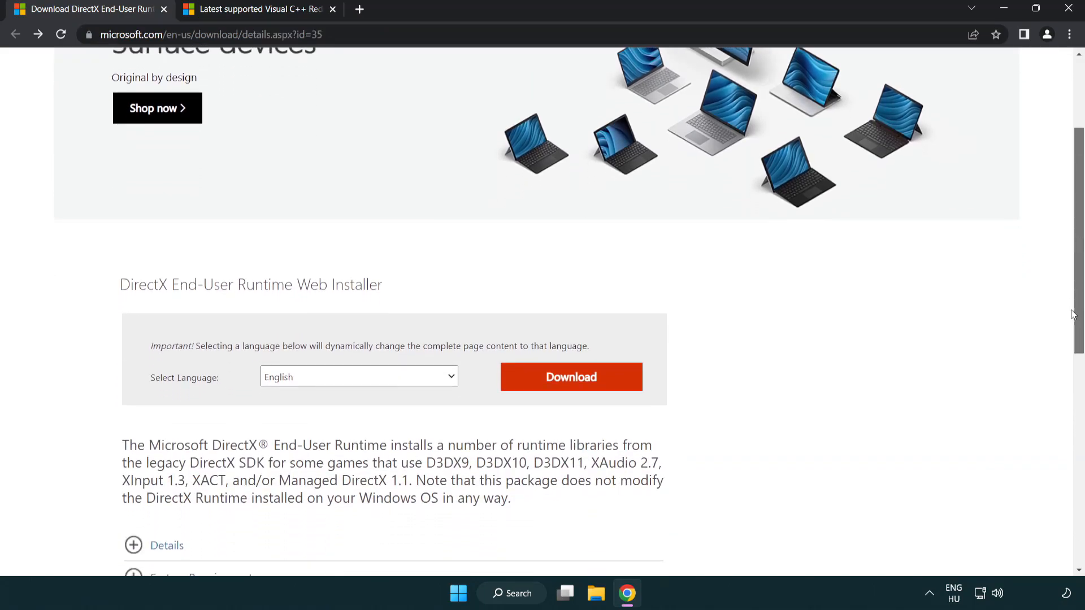
mouse_move(350, 387)
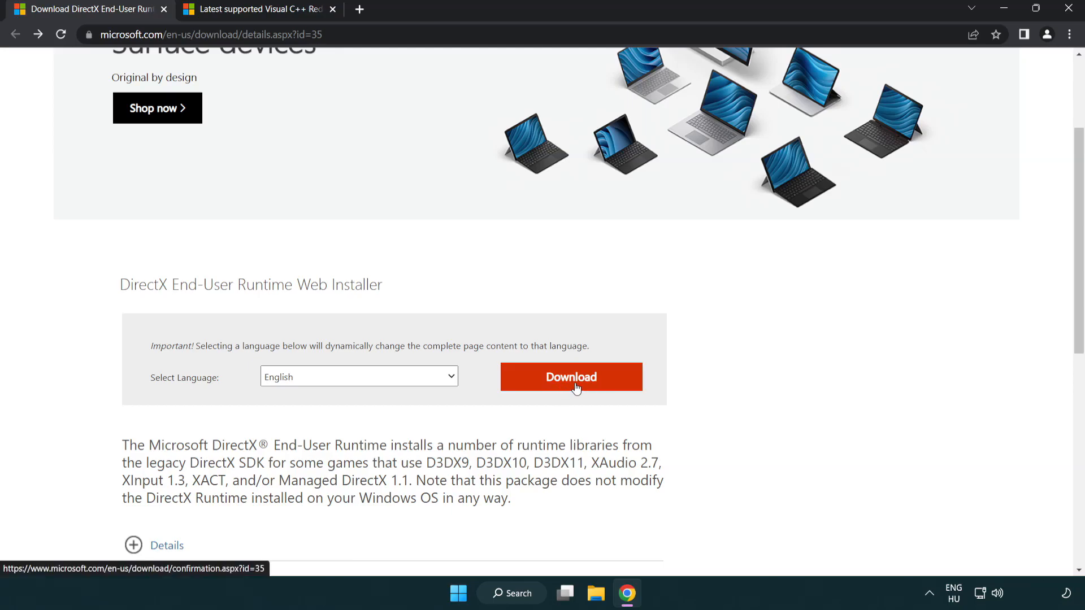
left_click(570, 377)
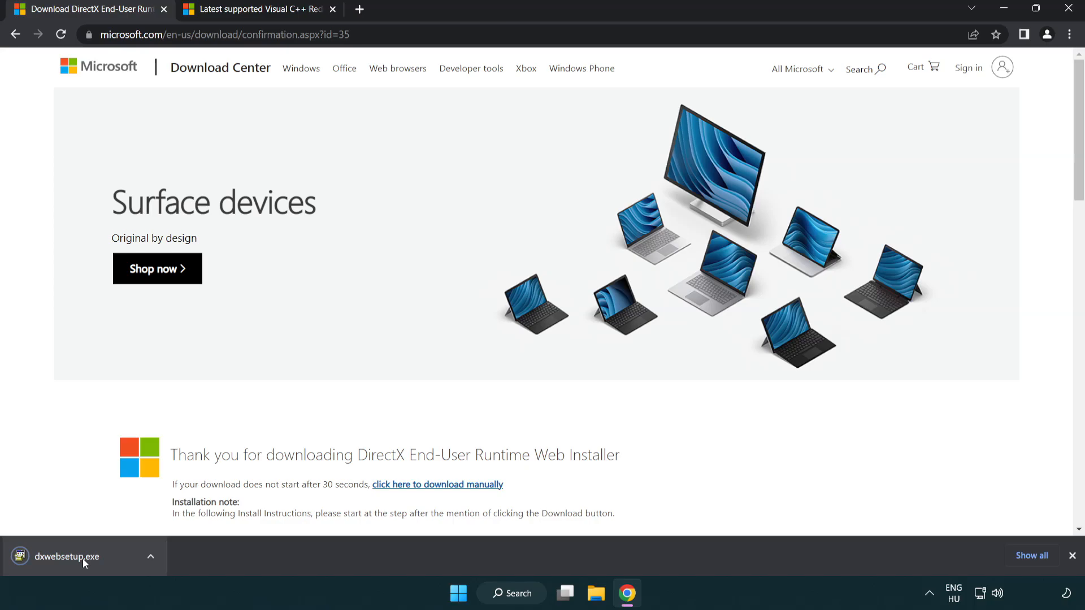
mouse_move(75, 562)
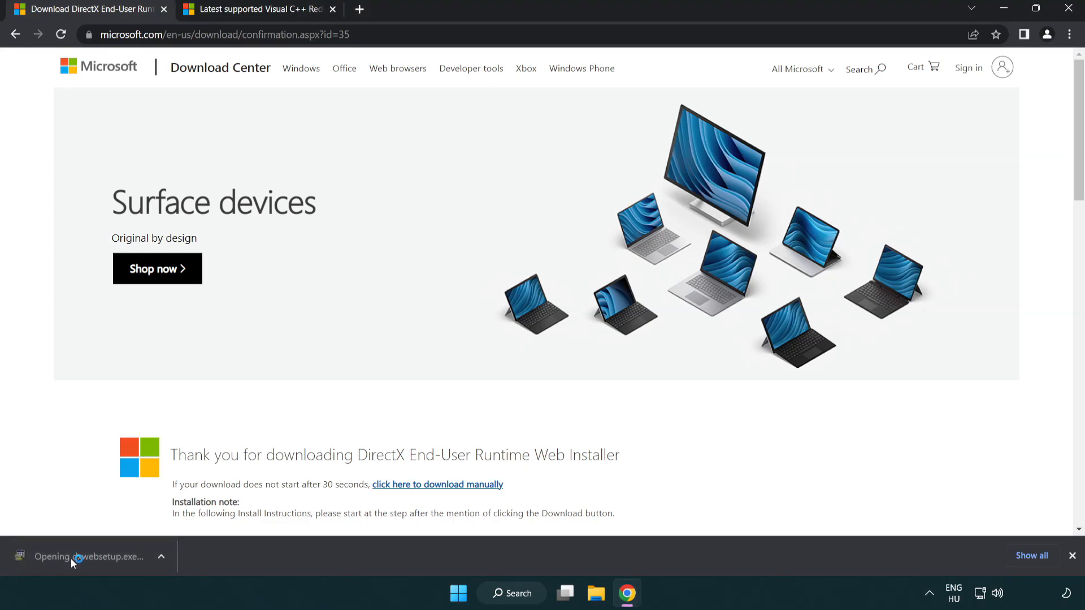
- Run dxwebsetup.exe and accept the DirectX license agreement
left_click(88, 556)
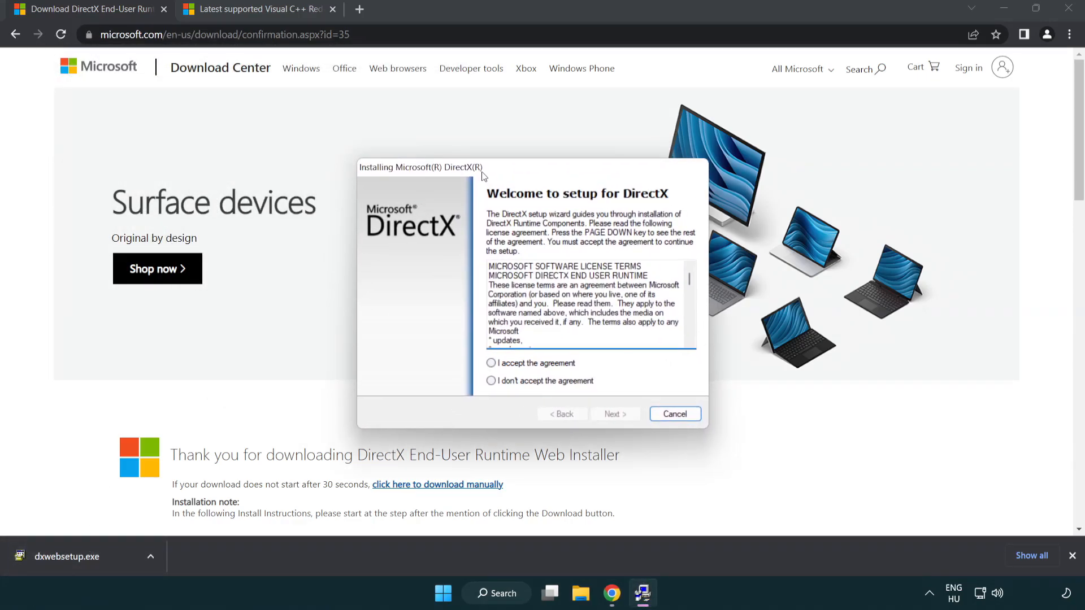
scroll("down", 3)
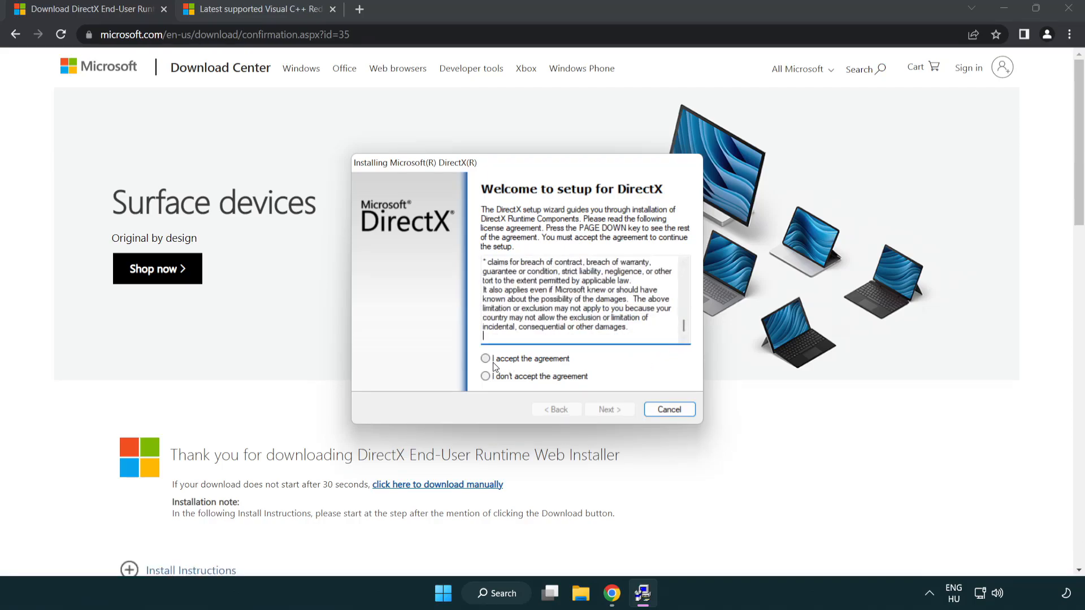
left_click(485, 358)
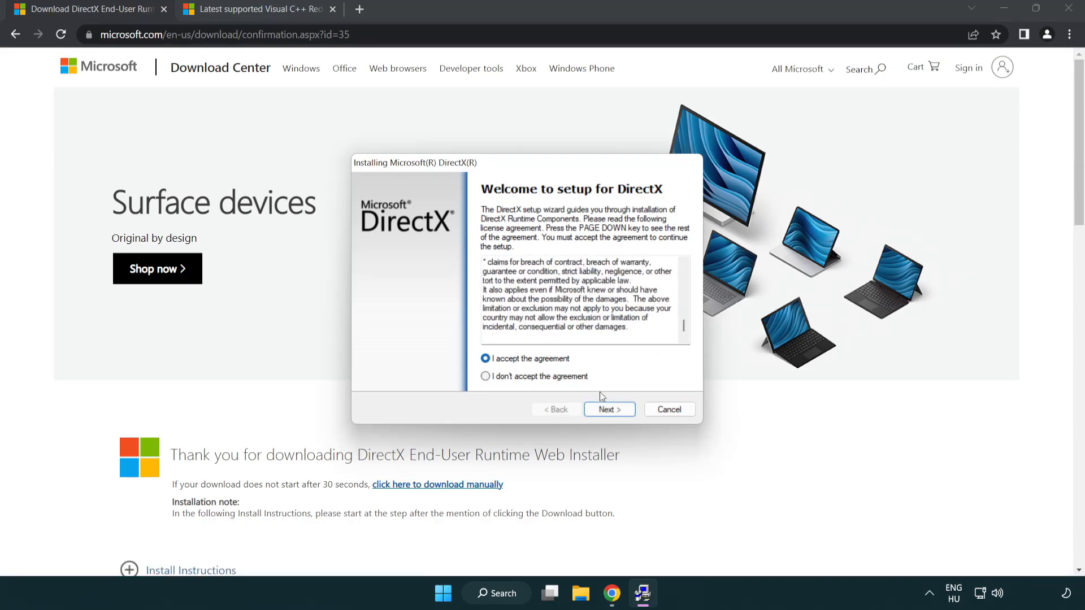
left_click(608, 409)
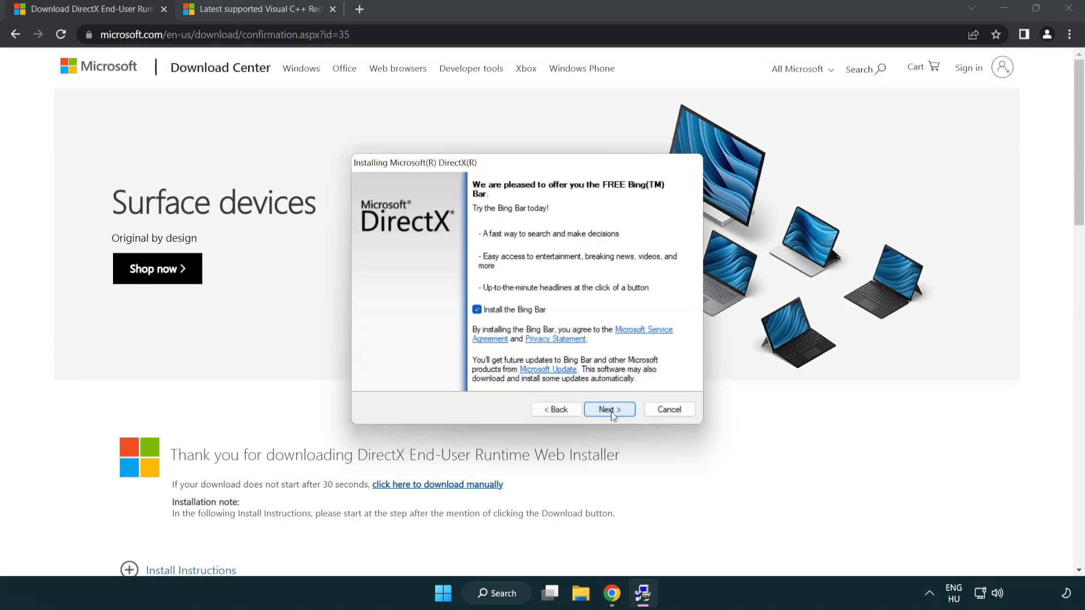
- Decline the Bing Bar and finish the DirectX setup, which finds a newer DirectX already installed
left_click(477, 310)
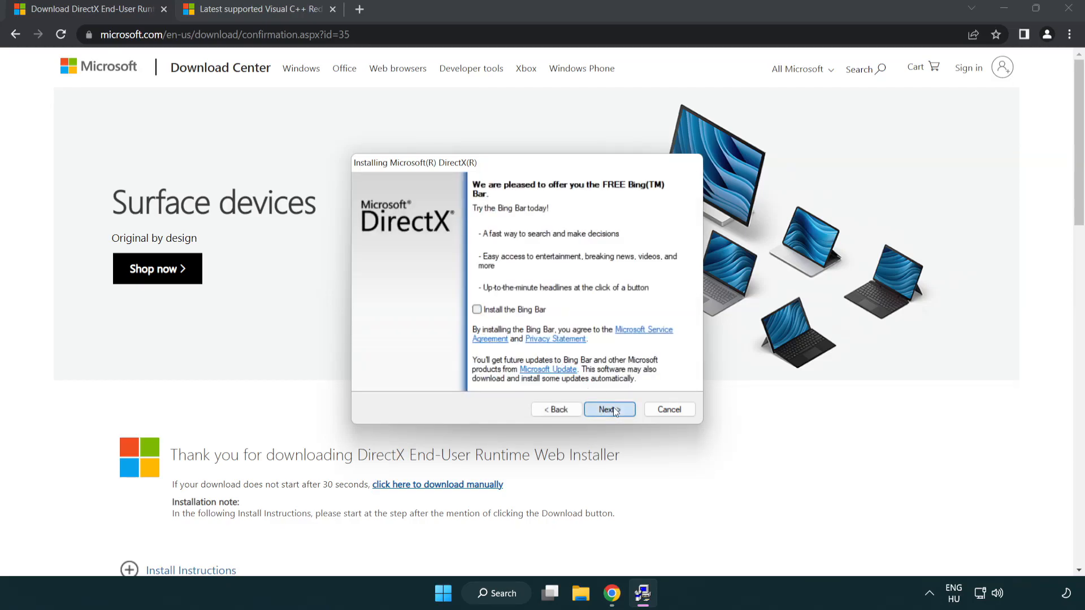
left_click(609, 410)
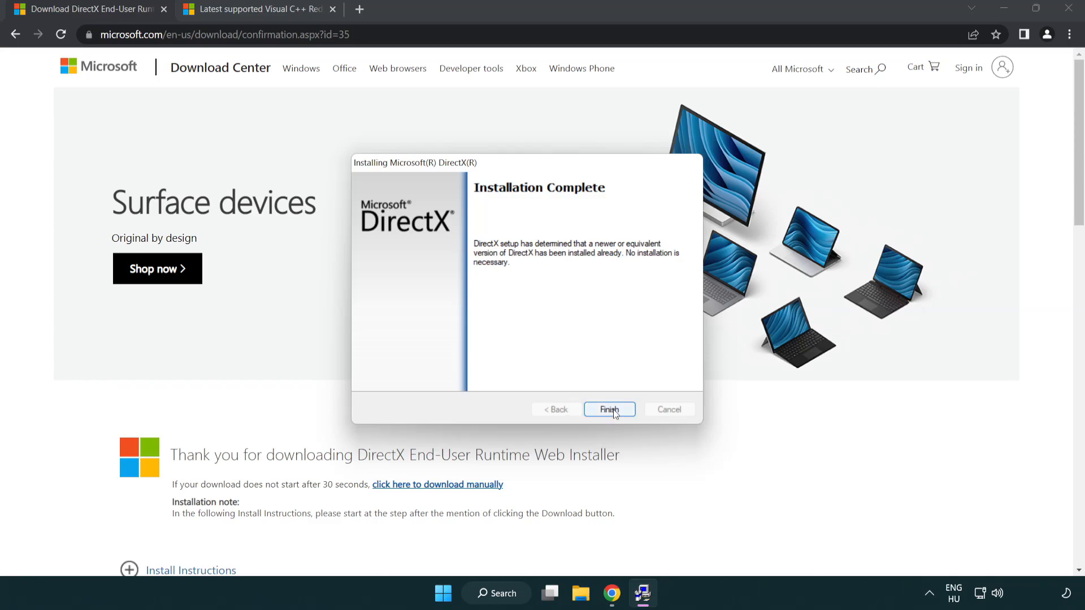
left_click(608, 409)
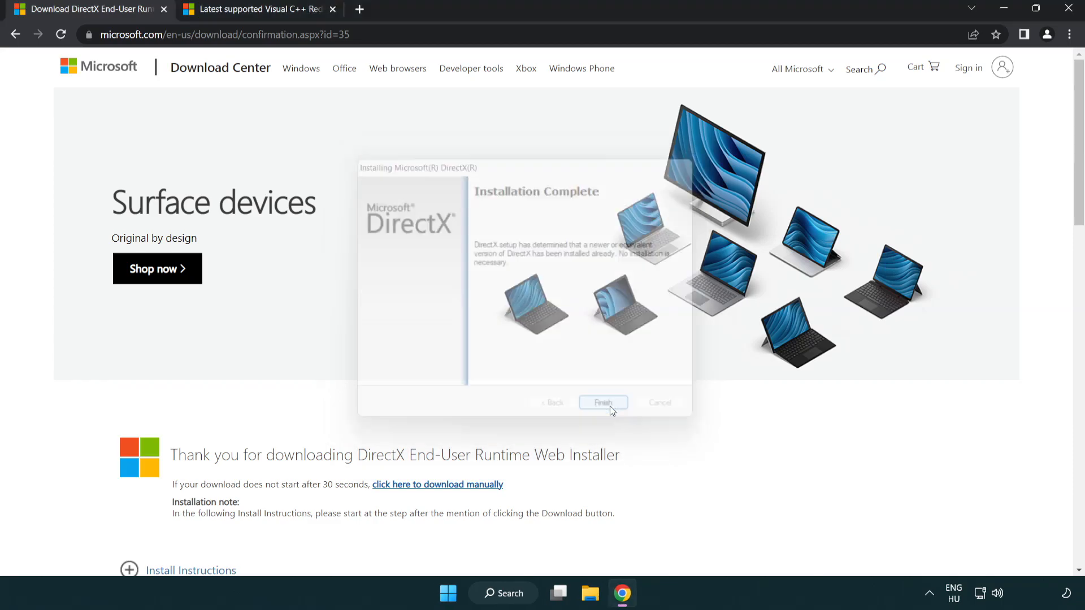
- Download the vc_redist x86, ARM64 and x64 installers from the Visual C++ Redistributable downloads page
left_click(603, 402)
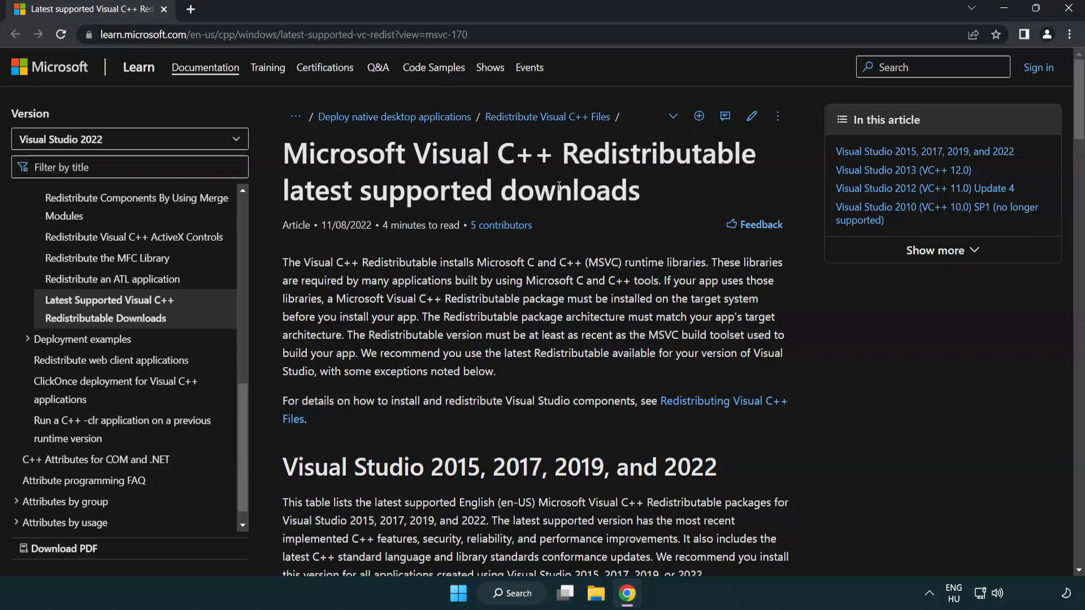
scroll("down", 3)
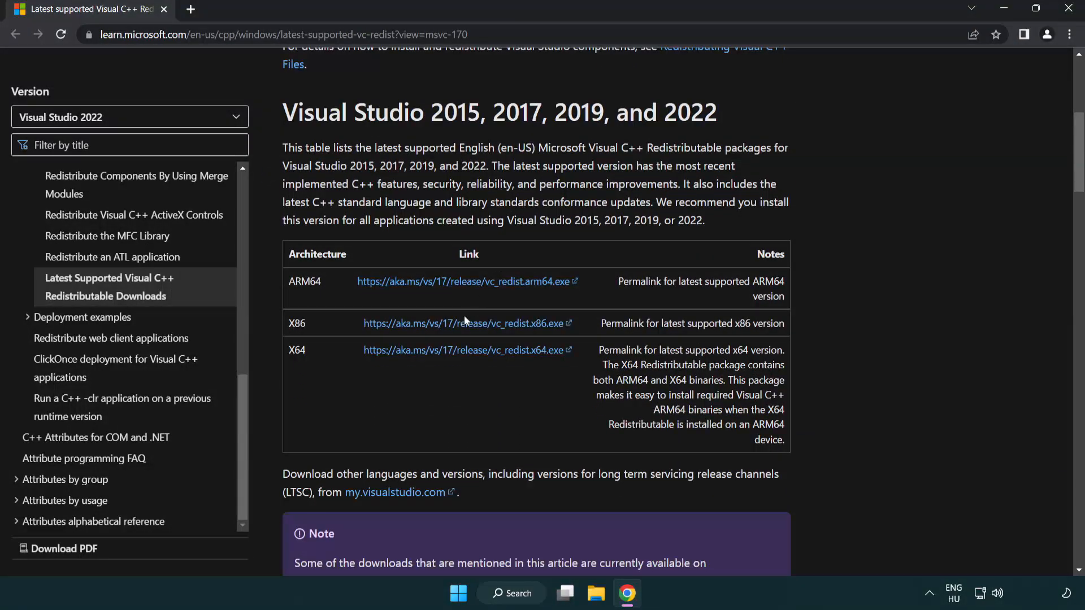
left_click(466, 324)
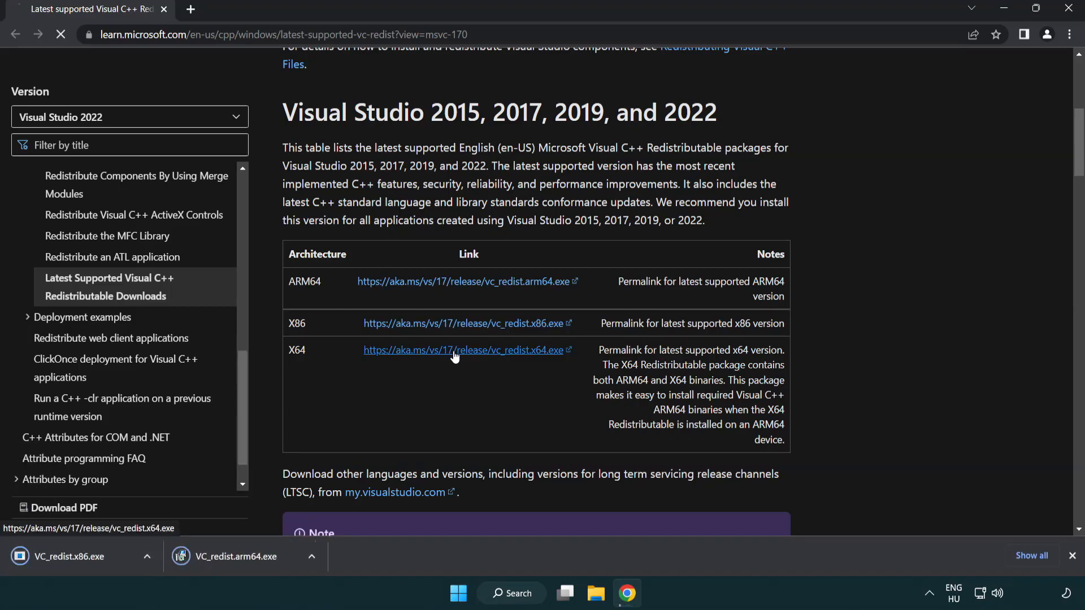
left_click(464, 349)
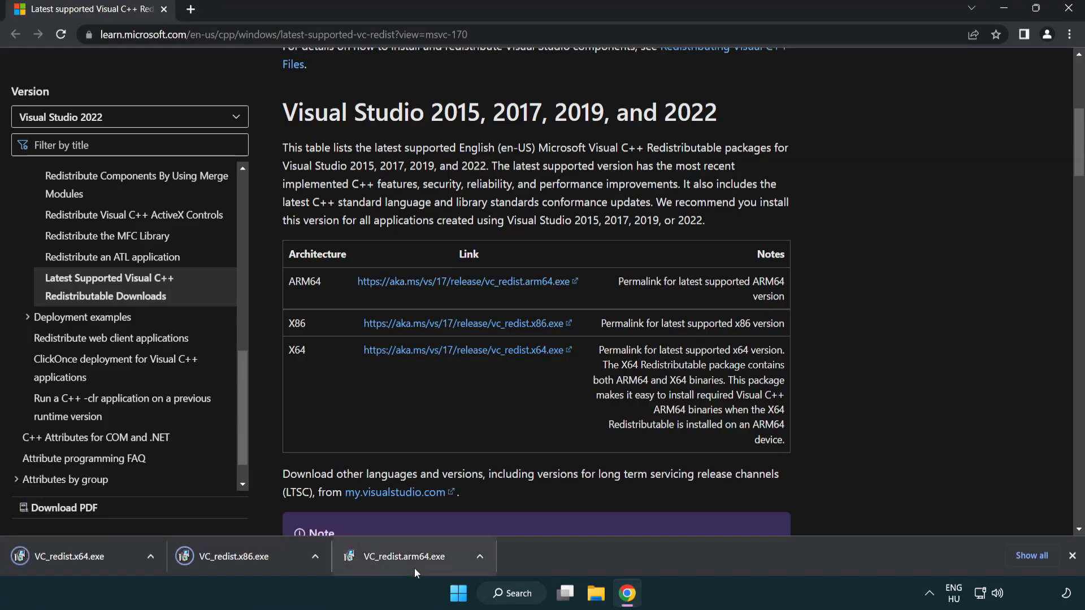
- Attempt the ARM64 Visual C++ Redistributable install, which fails as unsupported
left_click(411, 556)
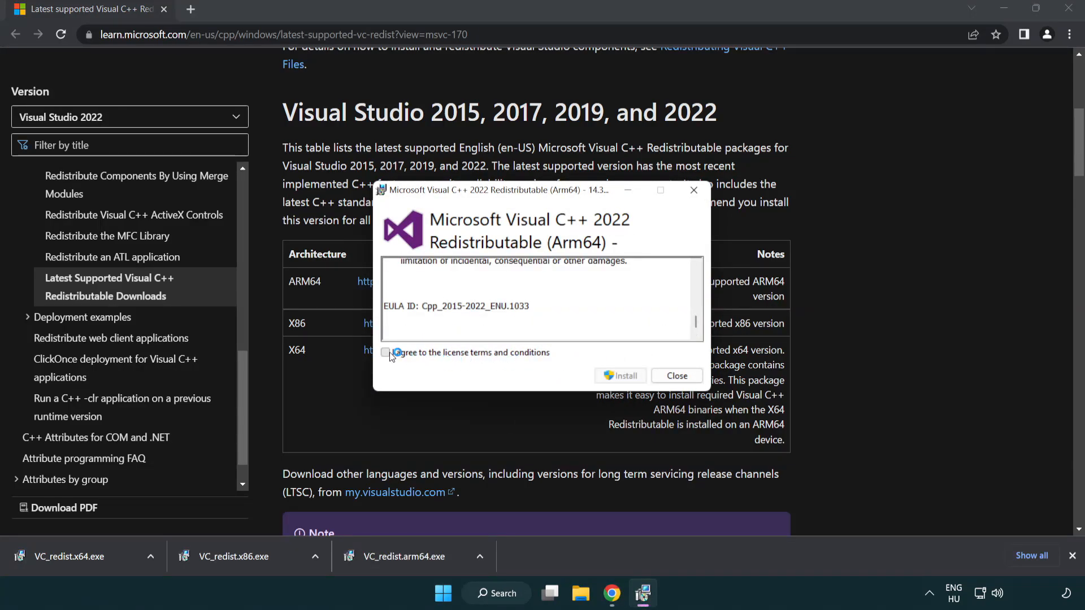
left_click(386, 353)
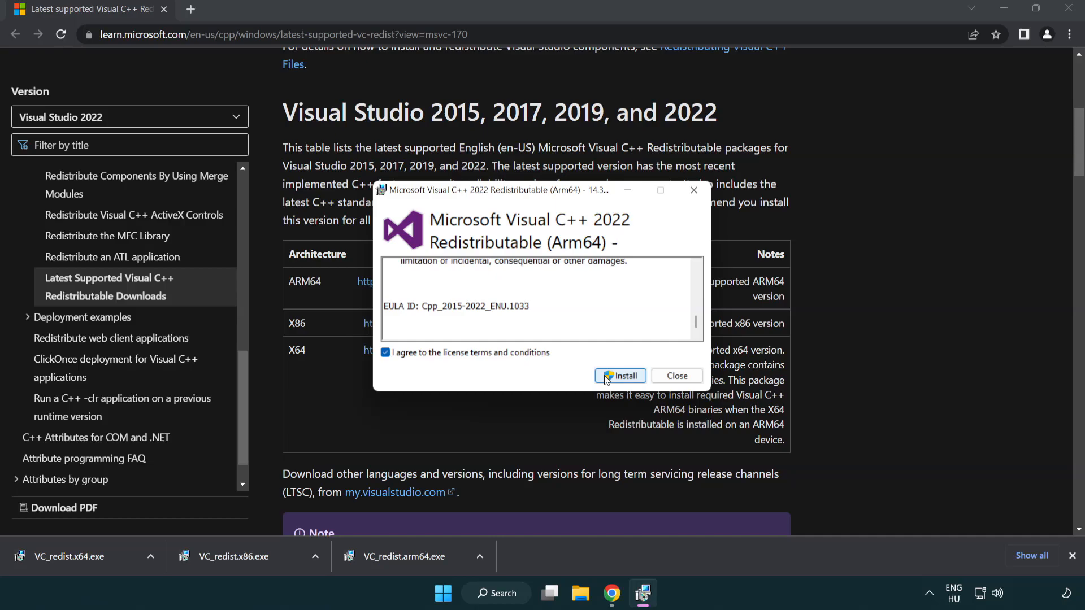
left_click(621, 376)
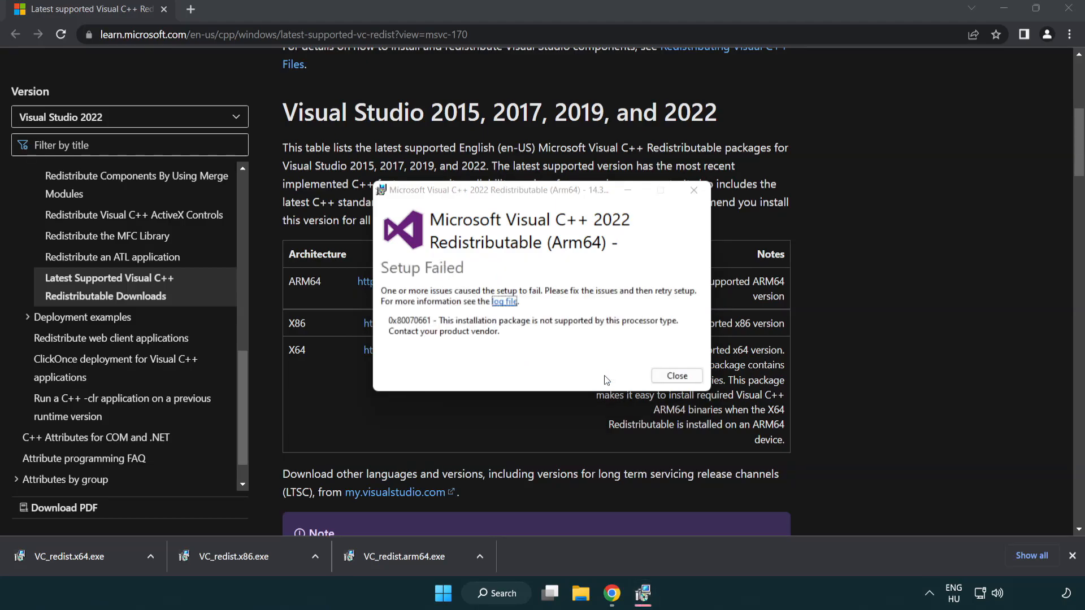
left_click(676, 375)
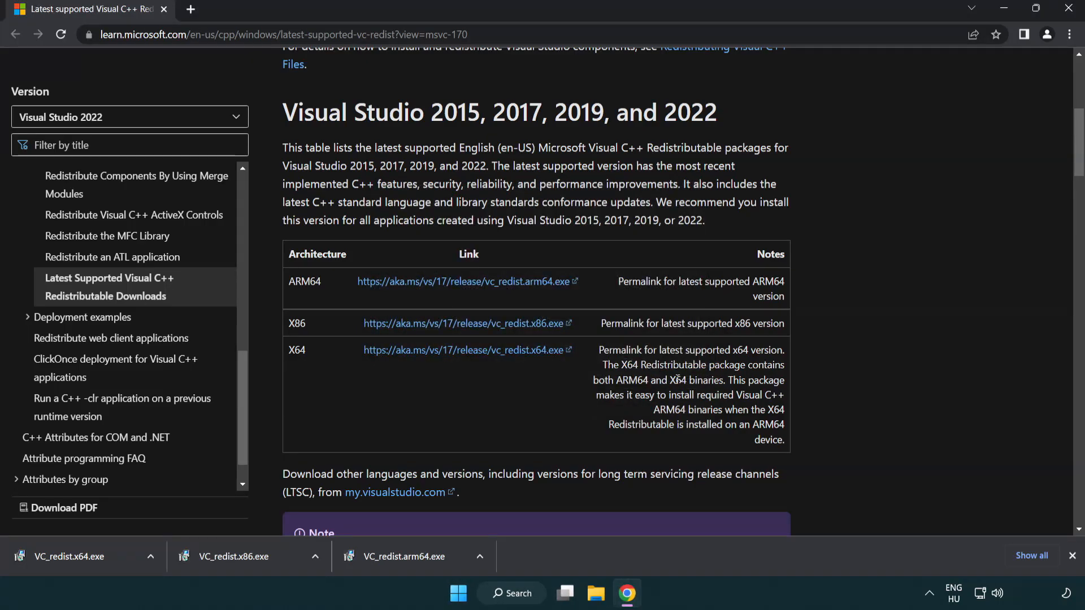
mouse_move(257, 567)
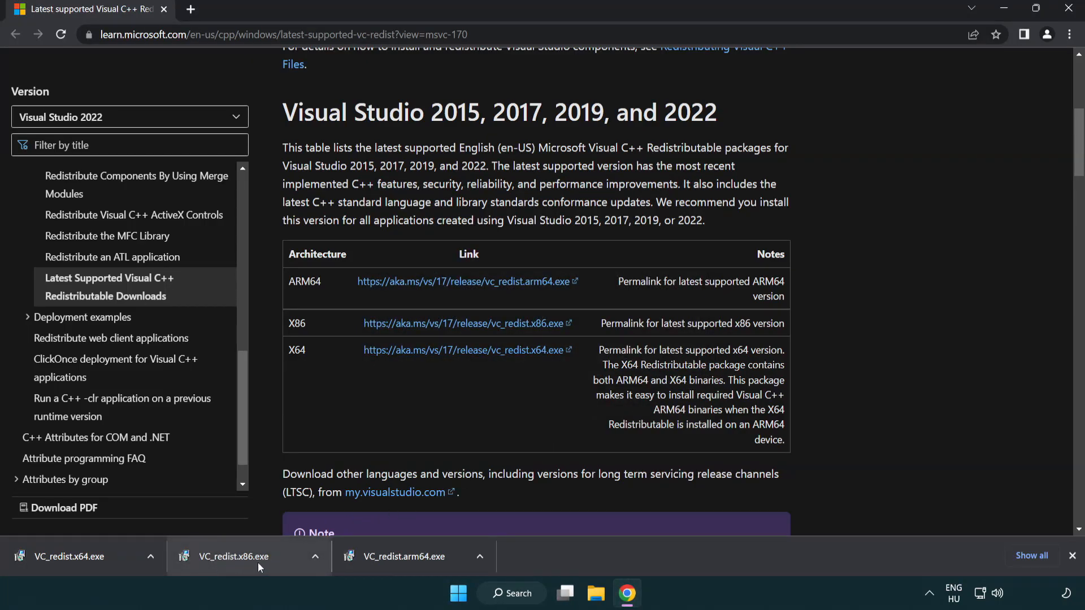
- Install the x86 and x64 Visual C++ 2015-2022 Redistributables successfully
left_click(232, 557)
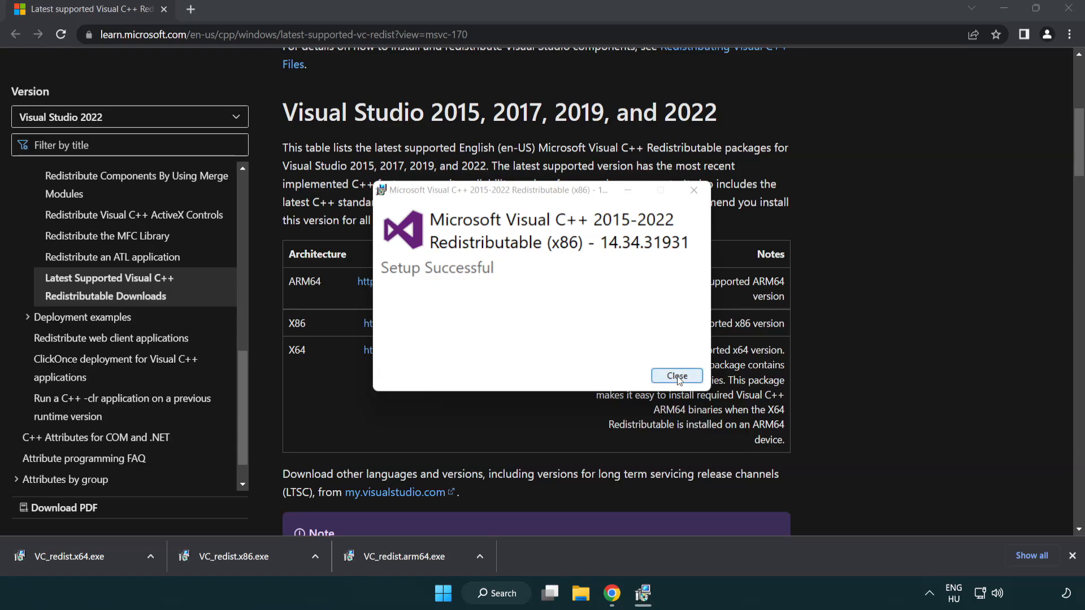
left_click(676, 375)
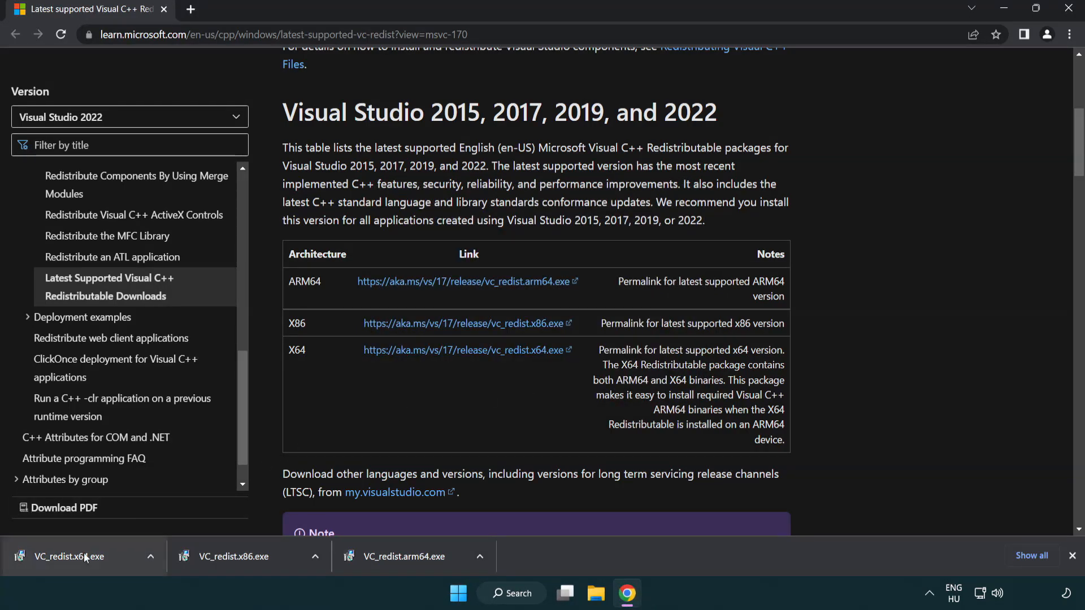
left_click(68, 556)
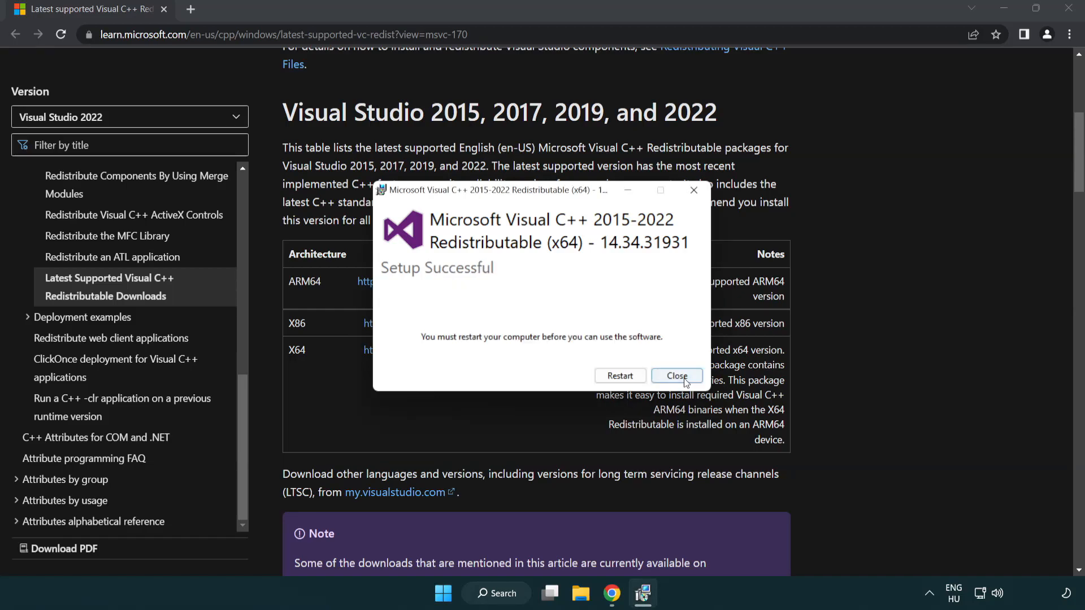
left_click(676, 375)
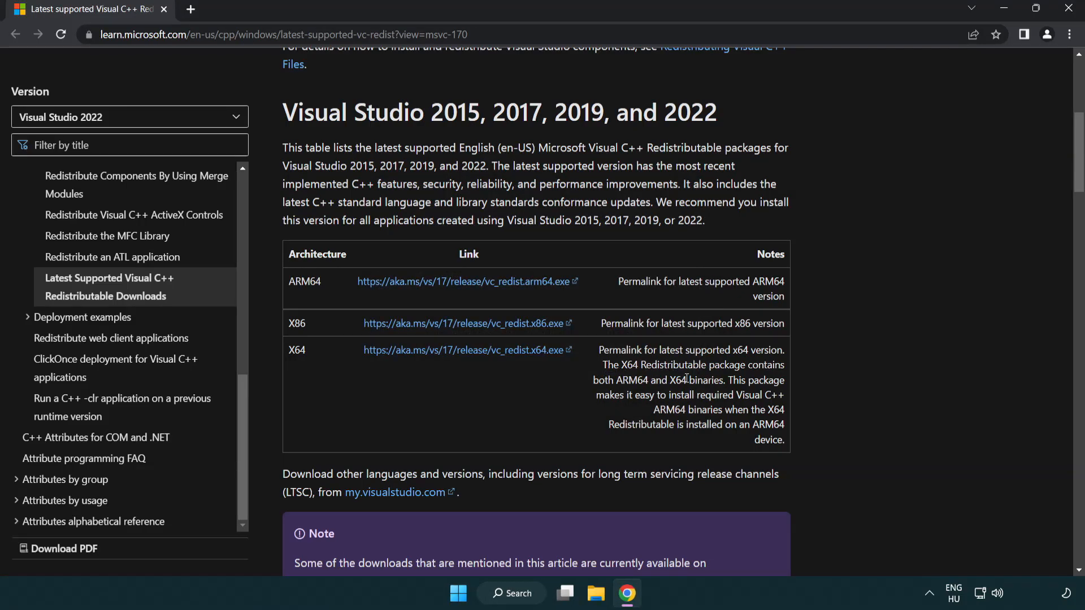
mouse_move(822, 203)
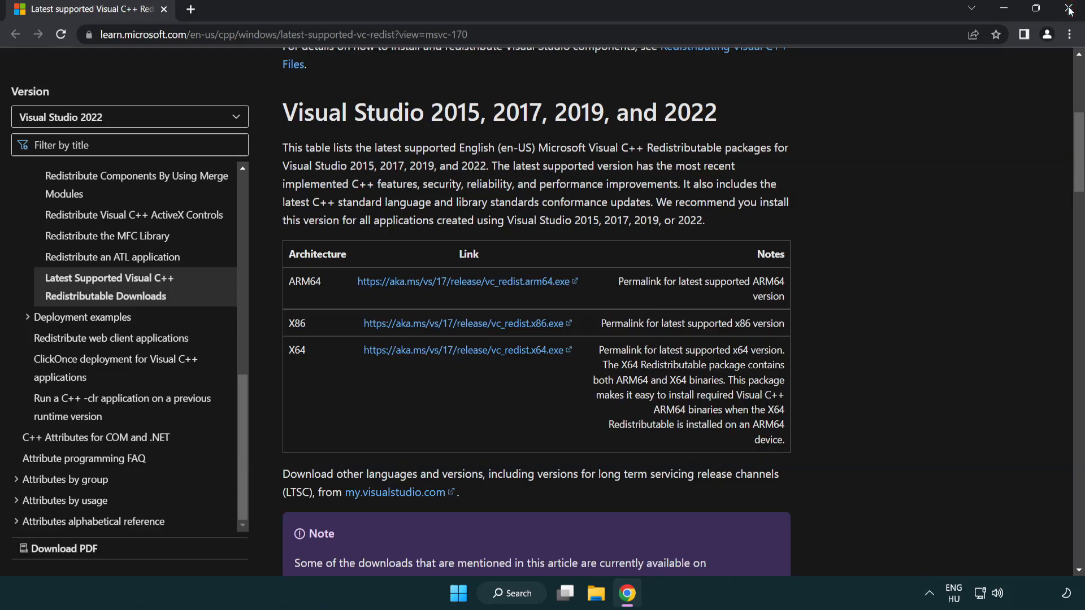
- Close Chrome and launch Command Prompt as administrator via a 'cmd' search
left_click(1068, 8)
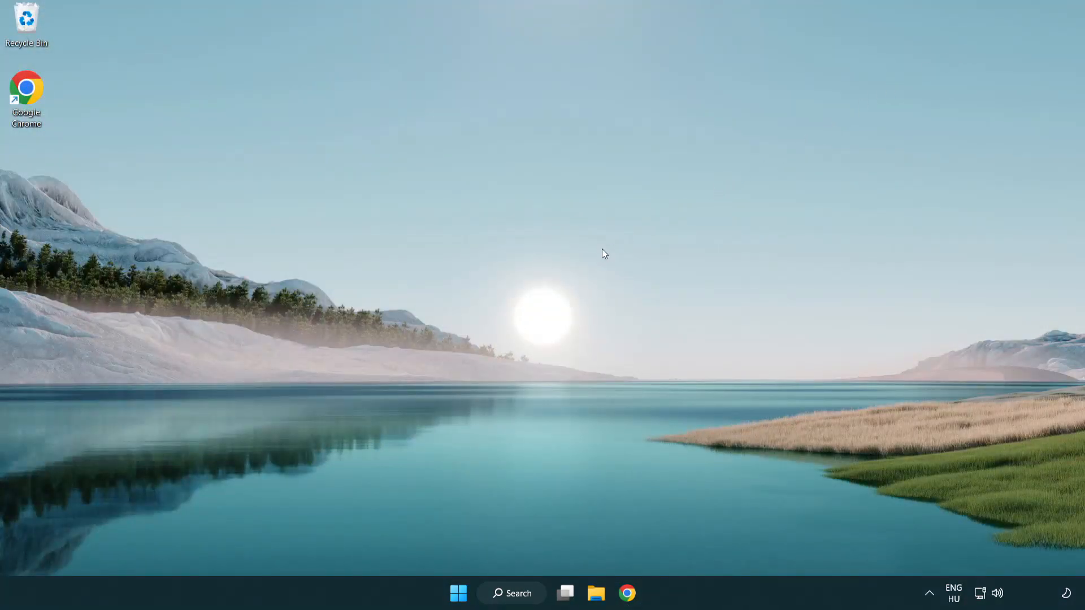
mouse_move(533, 573)
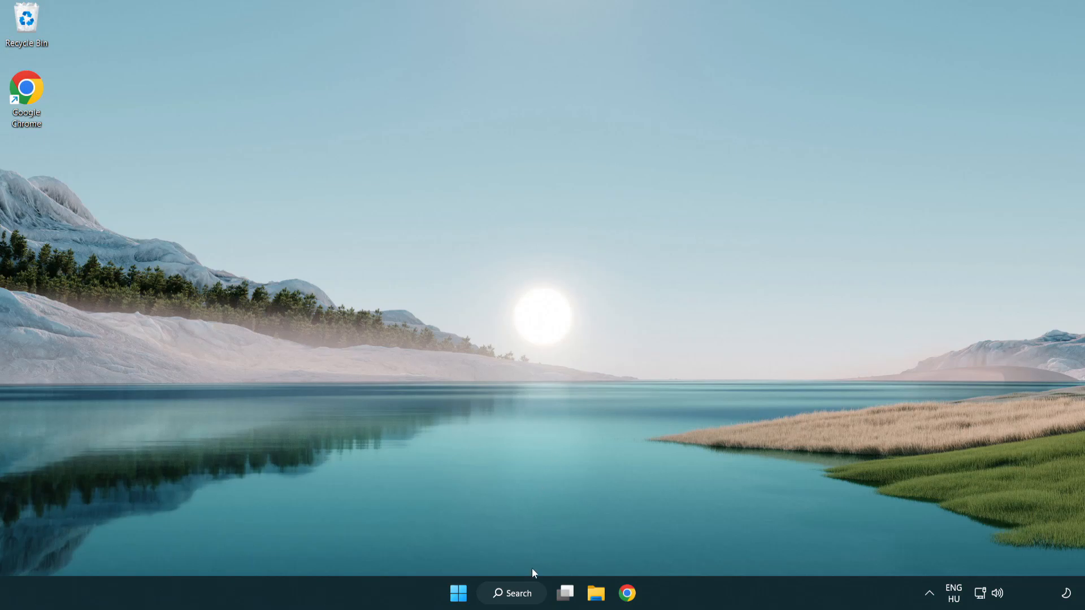
left_click(511, 594)
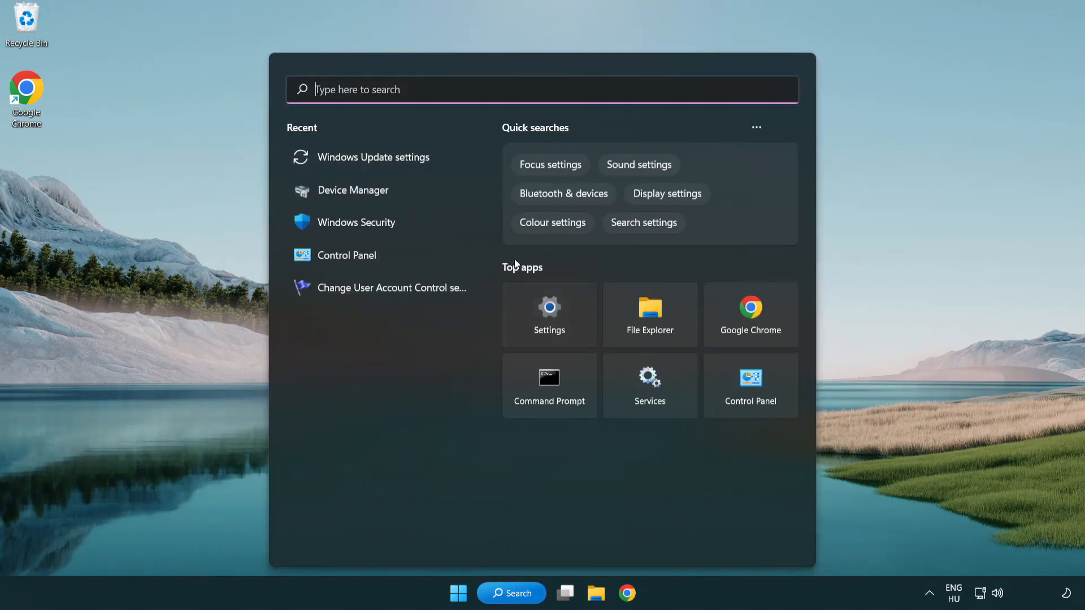
type("cm")
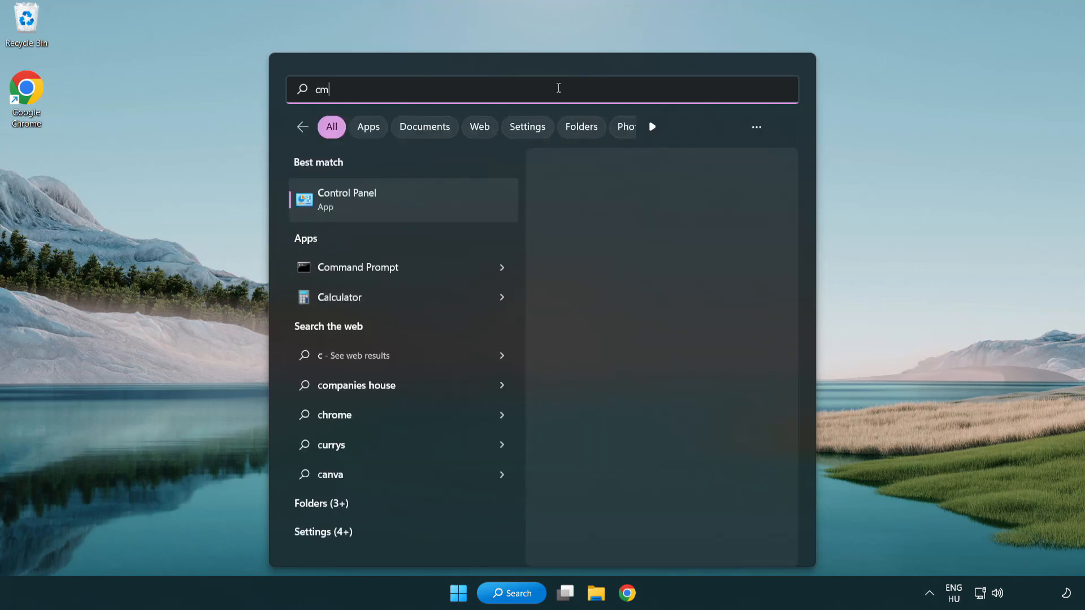
type("d")
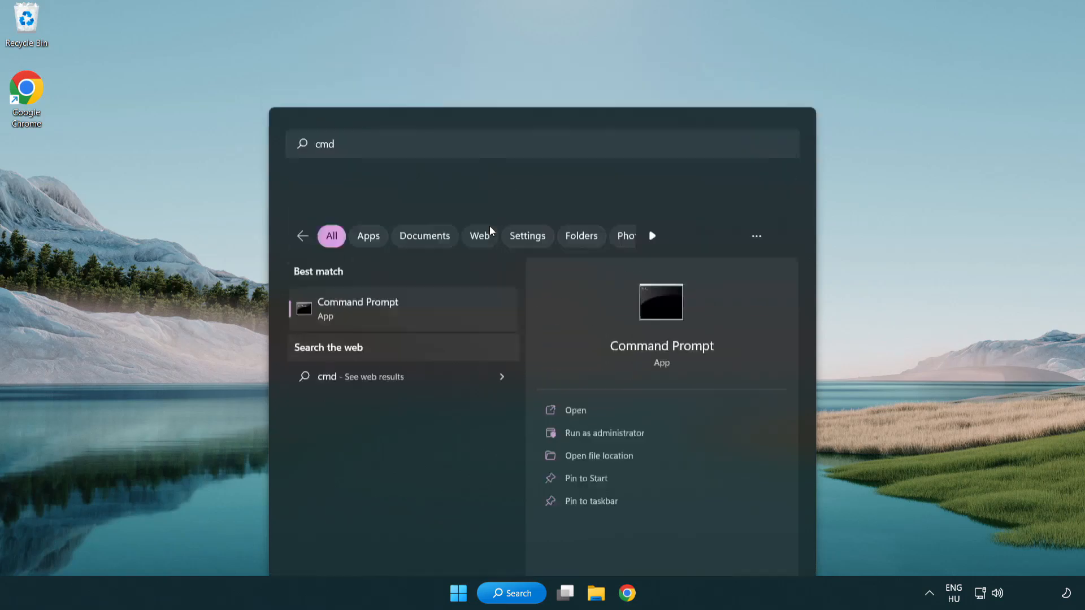
left_click(603, 433)
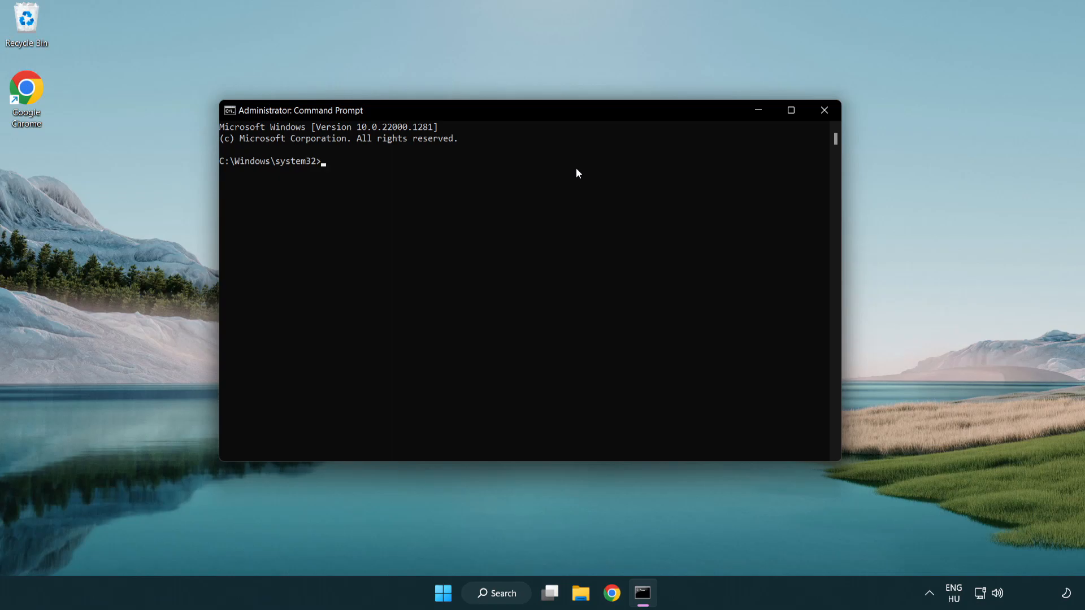
- Run 'sfc /scannow', which finds no integrity violations, then close Command Prompt
type("sfc /")
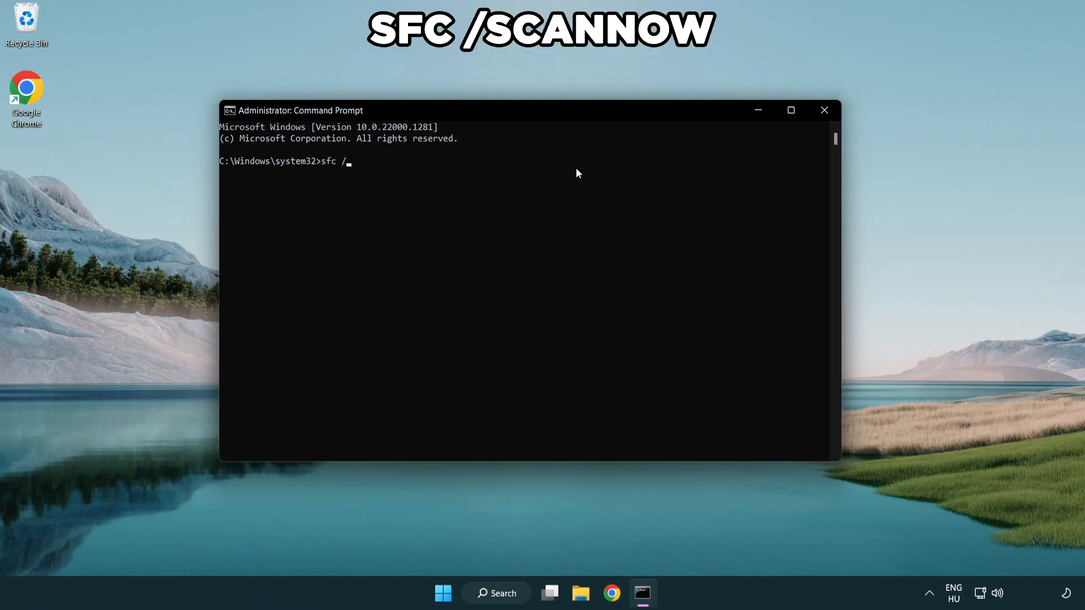
type("scannow")
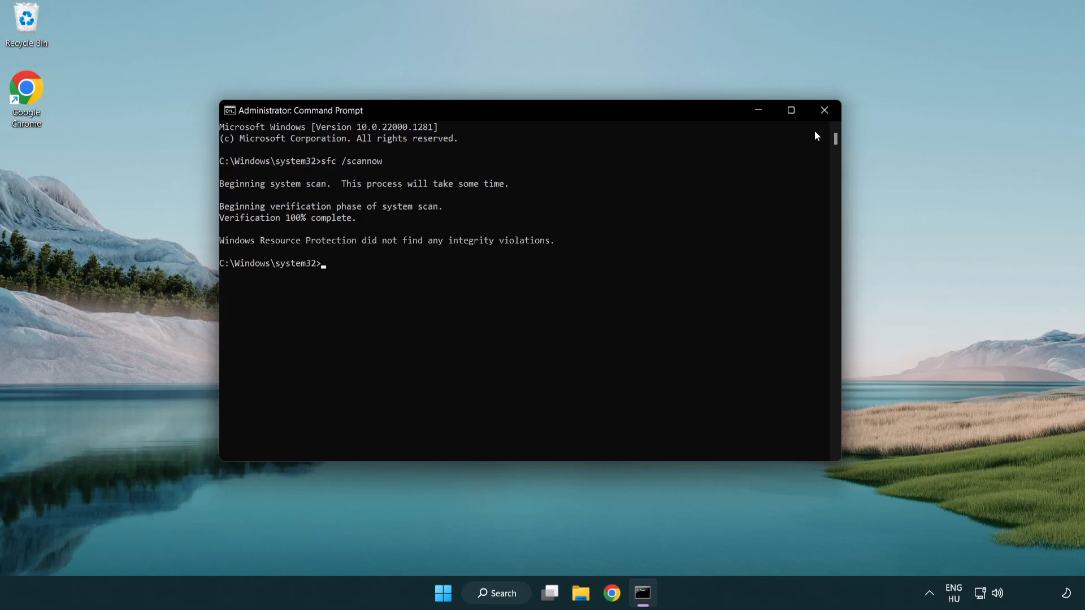
mouse_move(824, 110)
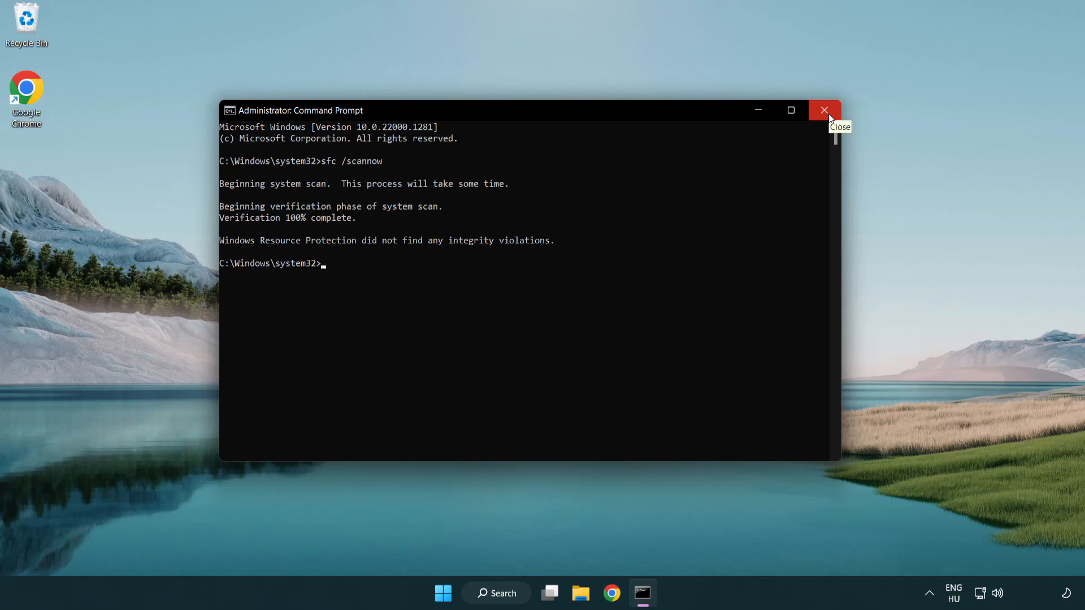
left_click(824, 110)
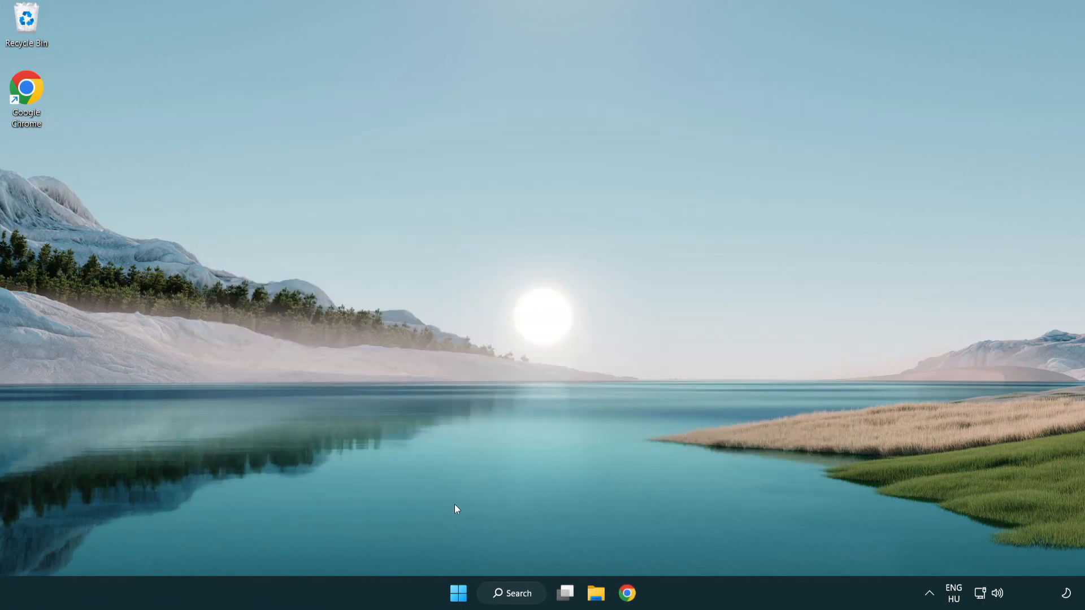
- Show the Start menu power options with Restart ready to choose
left_click(458, 593)
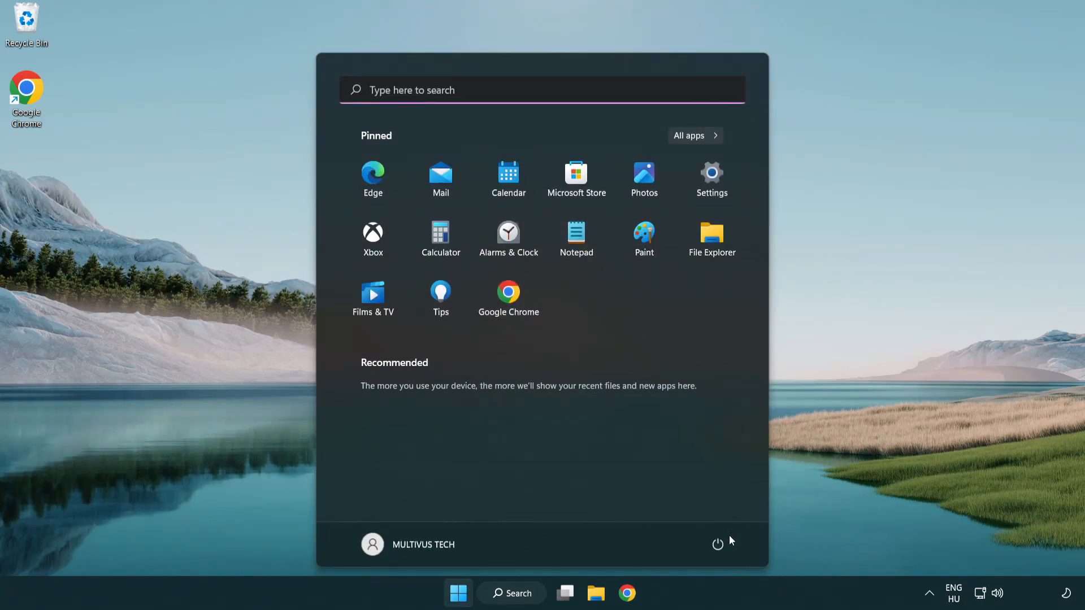
left_click(718, 543)
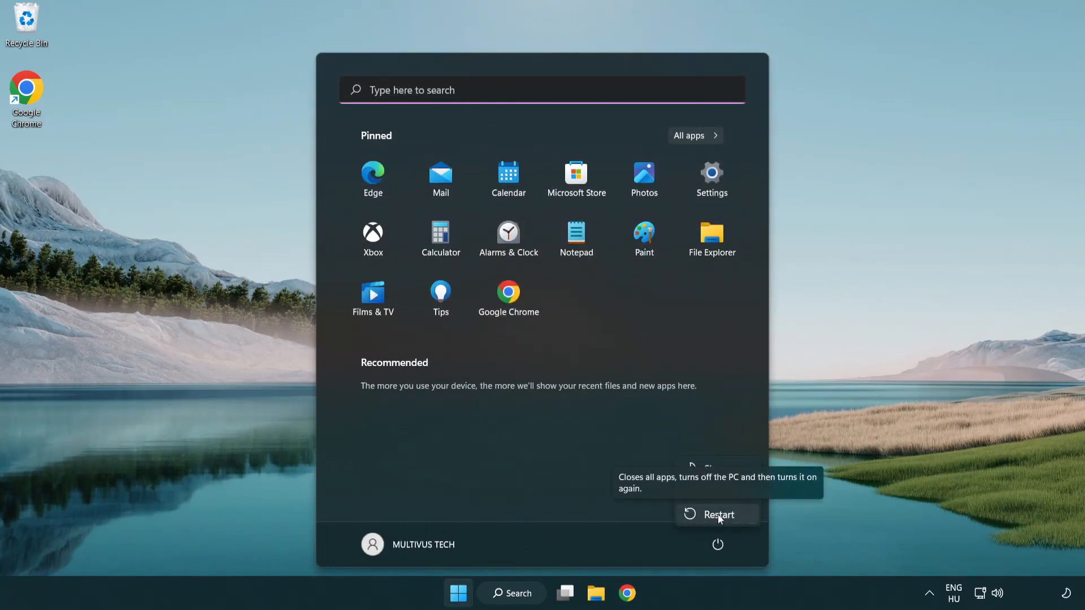